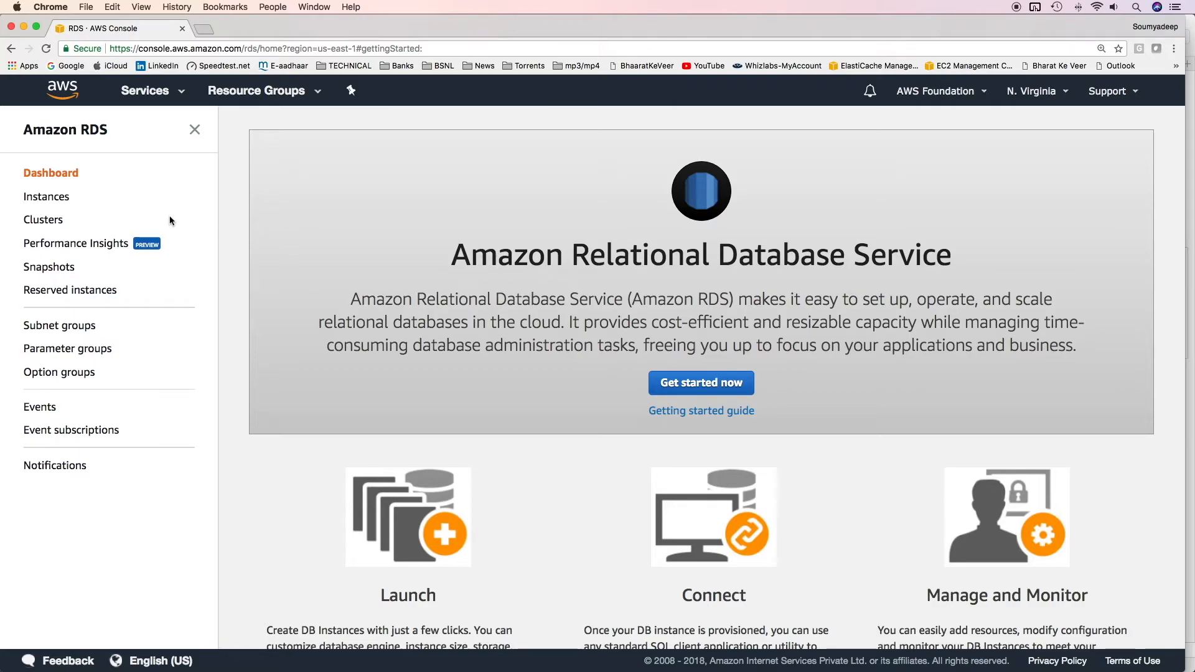
From the empty Instances page, start the Launch DB instance wizard
click(46, 195)
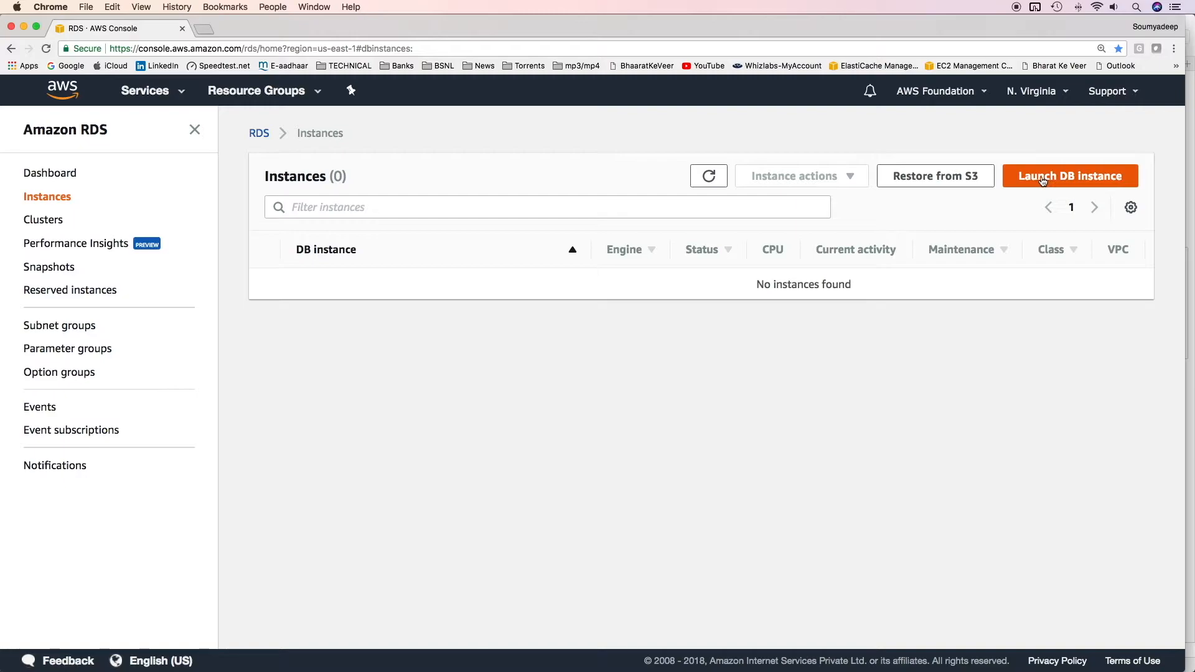
click(1071, 175)
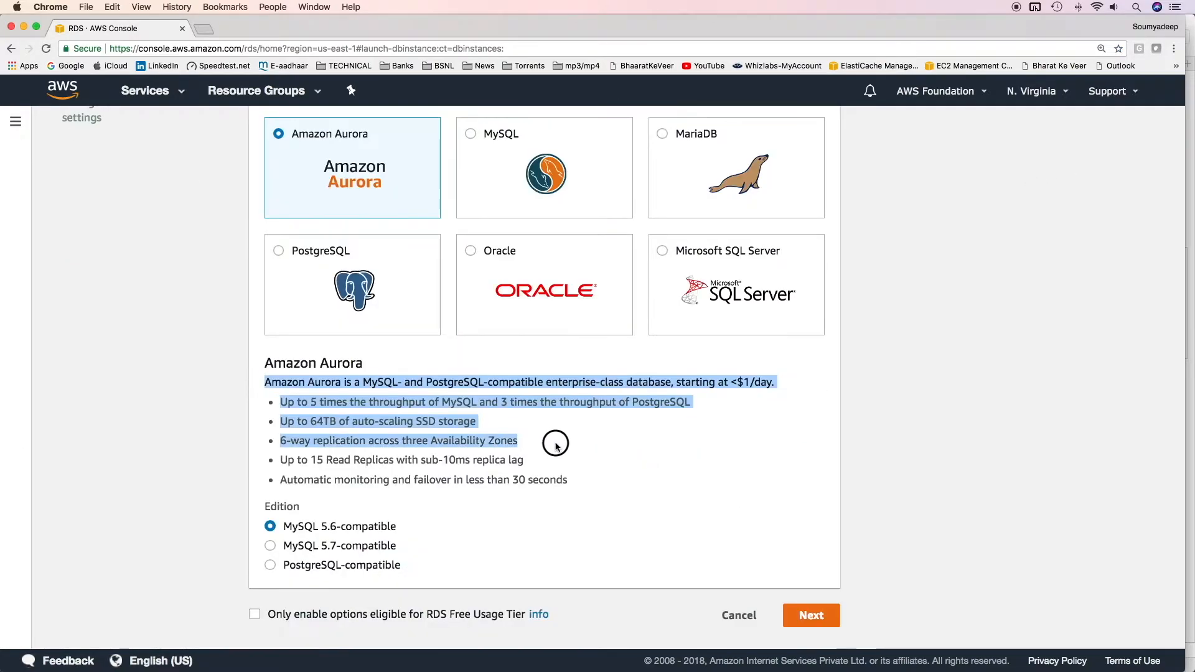
Keep Amazon Aurora MySQL 5.6-compatible (noting the 64TB storage limit) and advance to Specify DB details
click(609, 483)
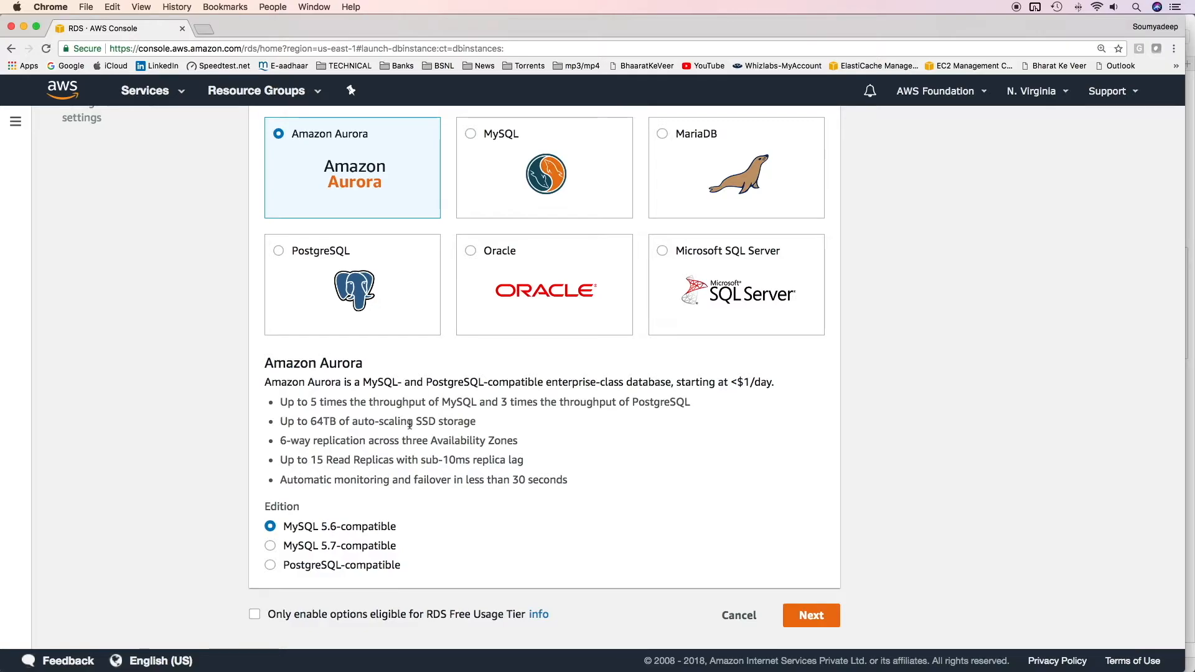
double_click(321, 420)
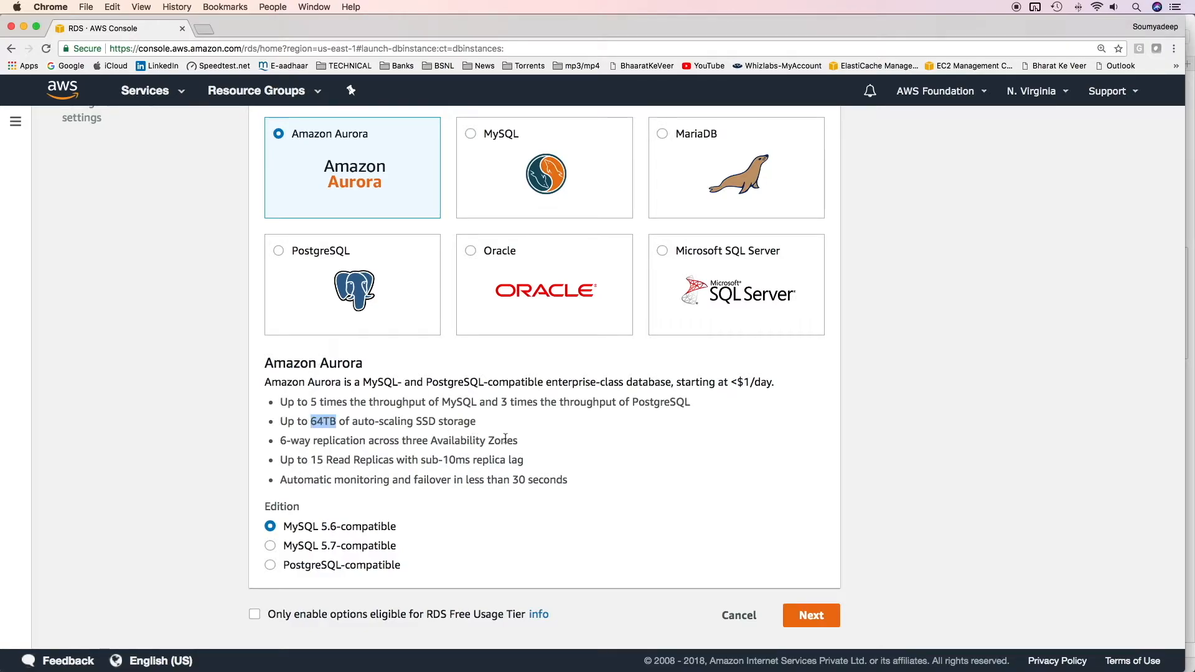
mouse_move(520, 439)
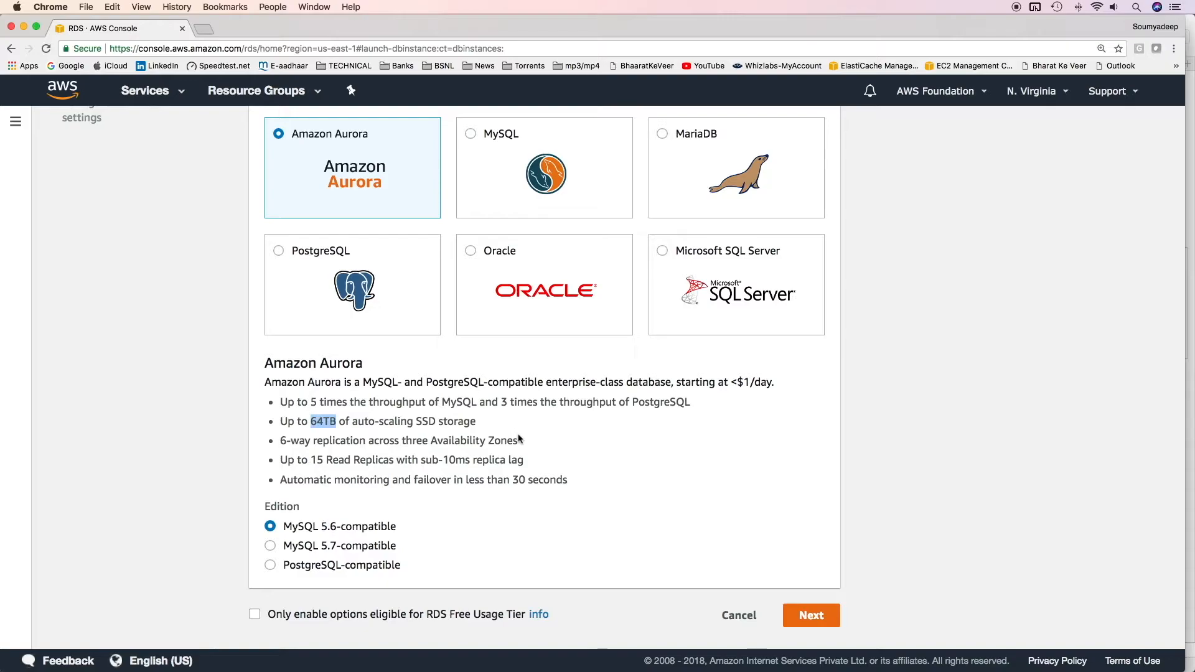
mouse_move(287, 445)
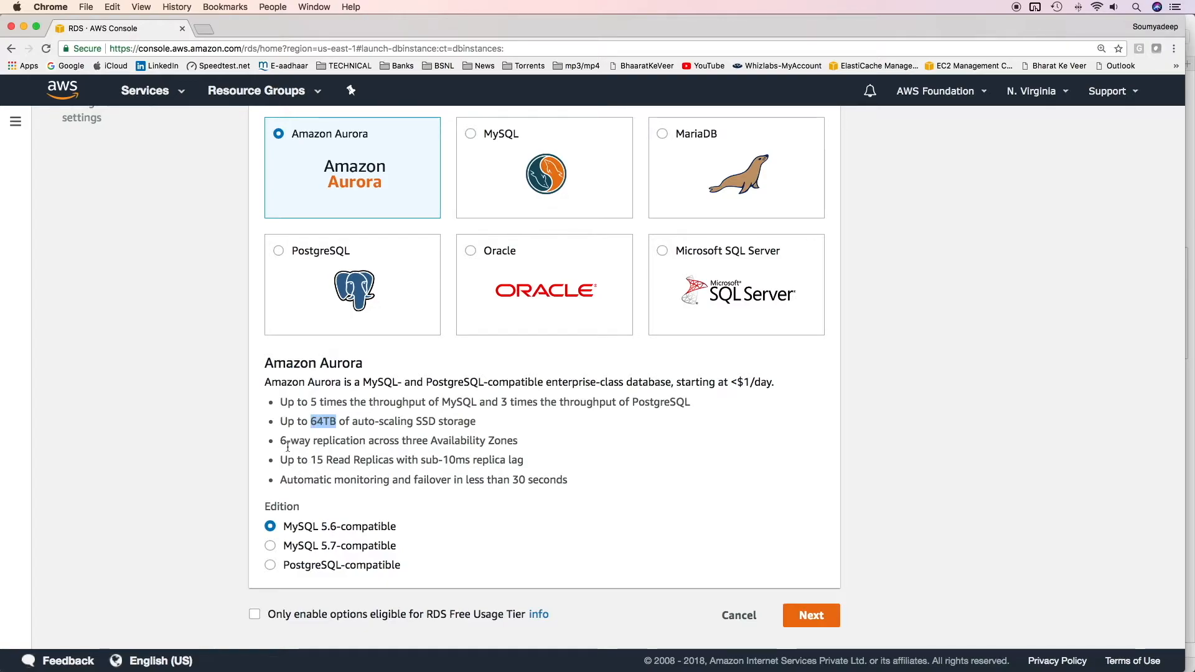
mouse_move(460, 457)
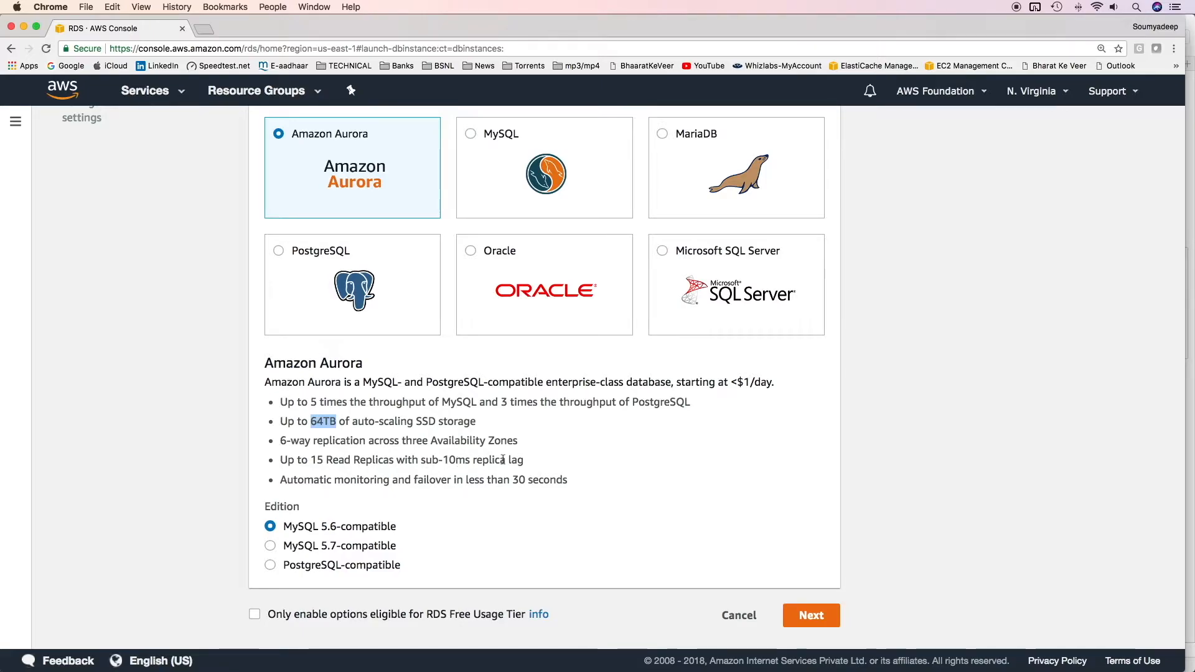
mouse_move(518, 474)
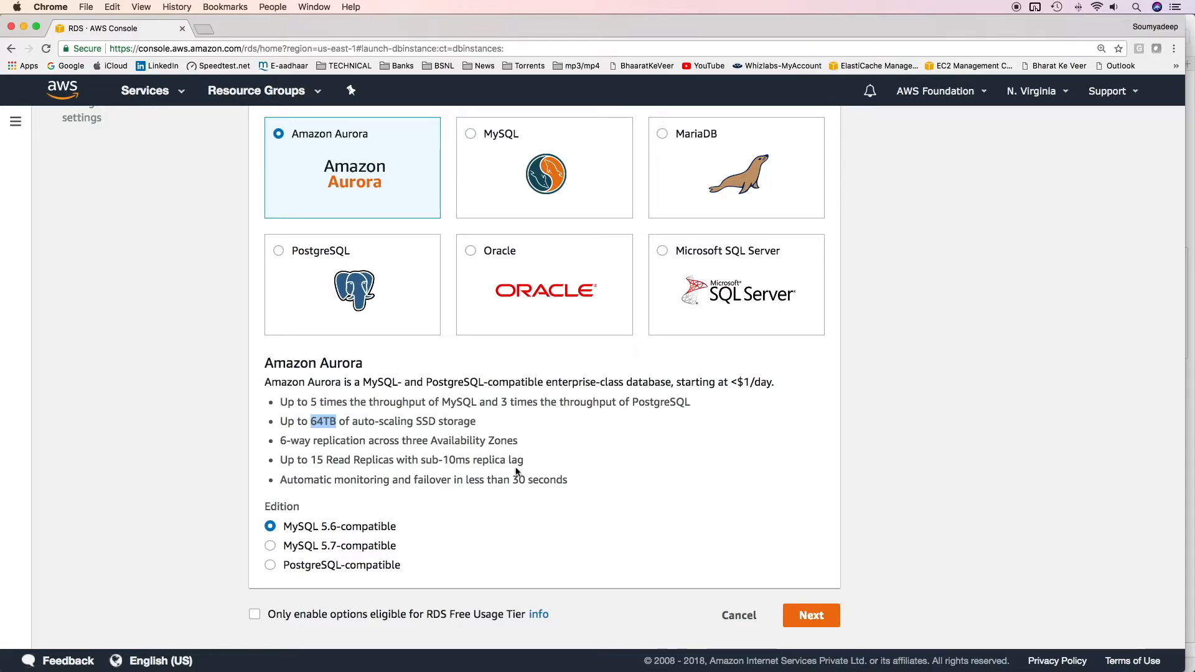
mouse_move(488, 477)
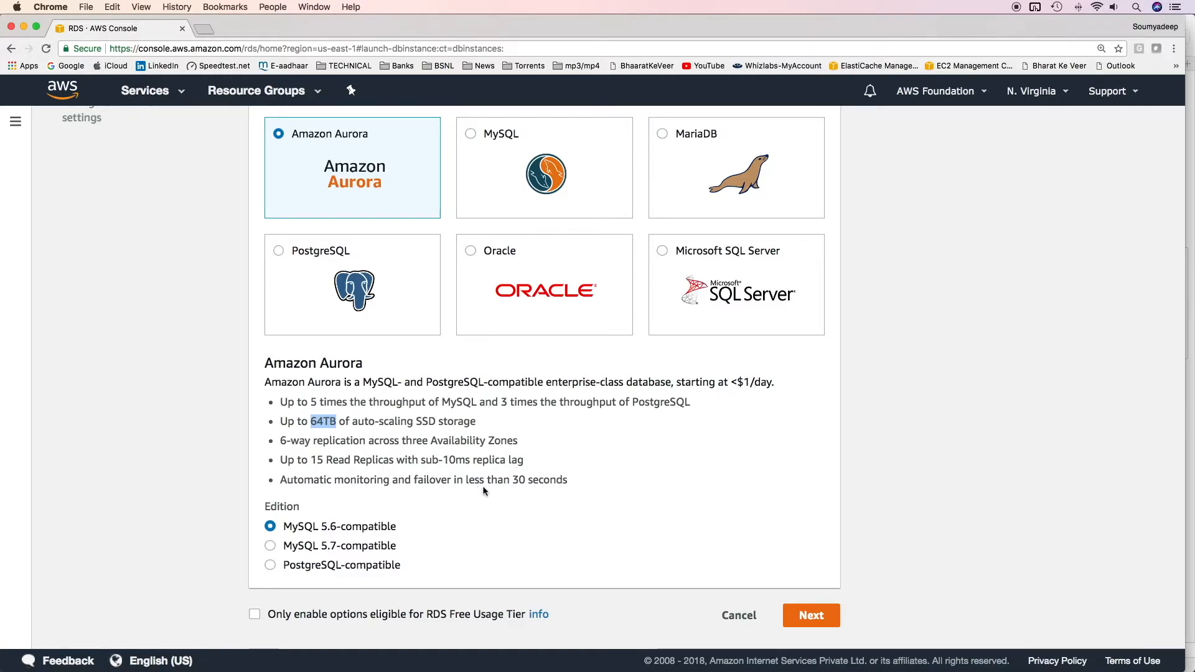
mouse_move(292, 515)
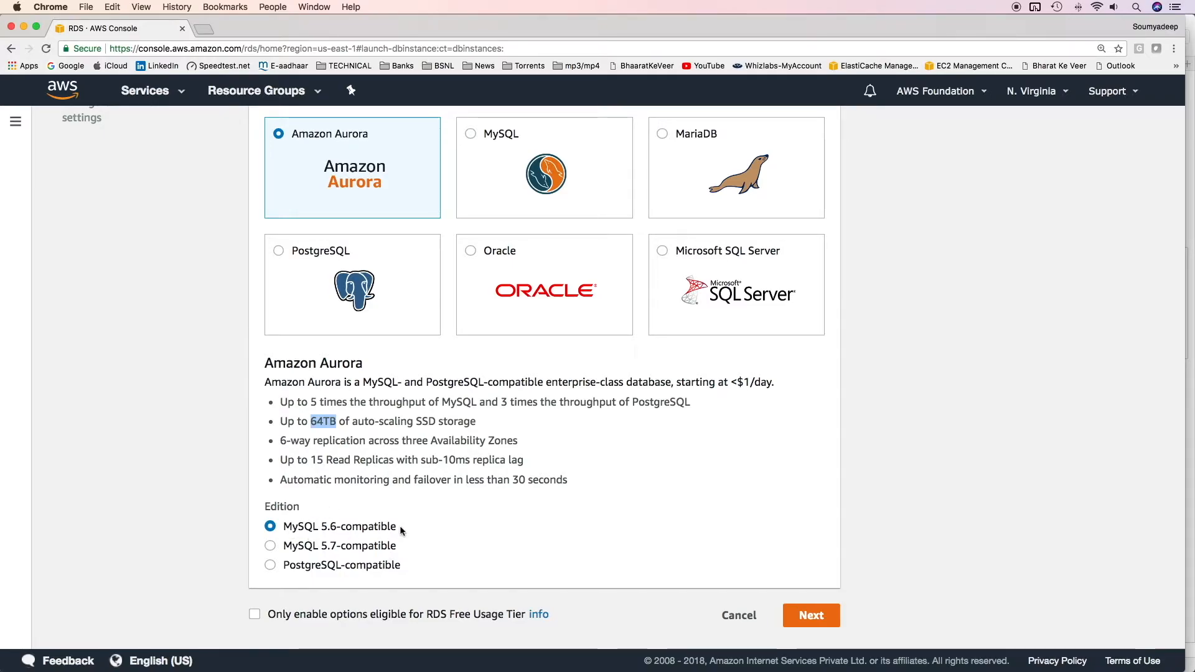
mouse_move(296, 573)
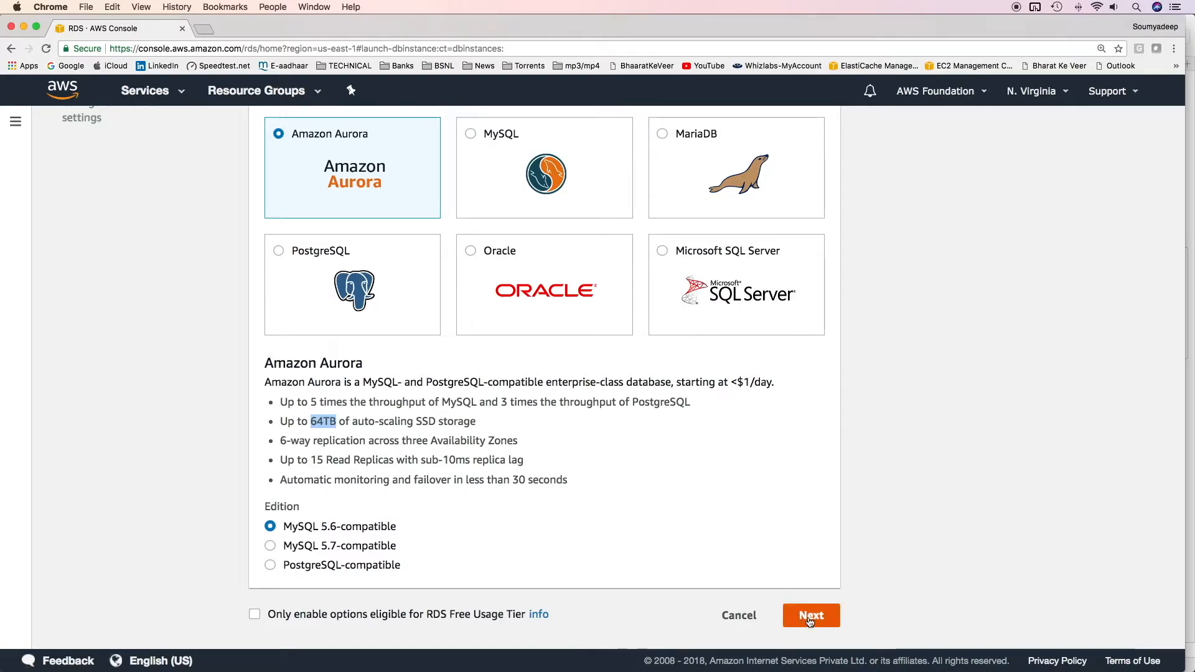
mouse_move(539, 599)
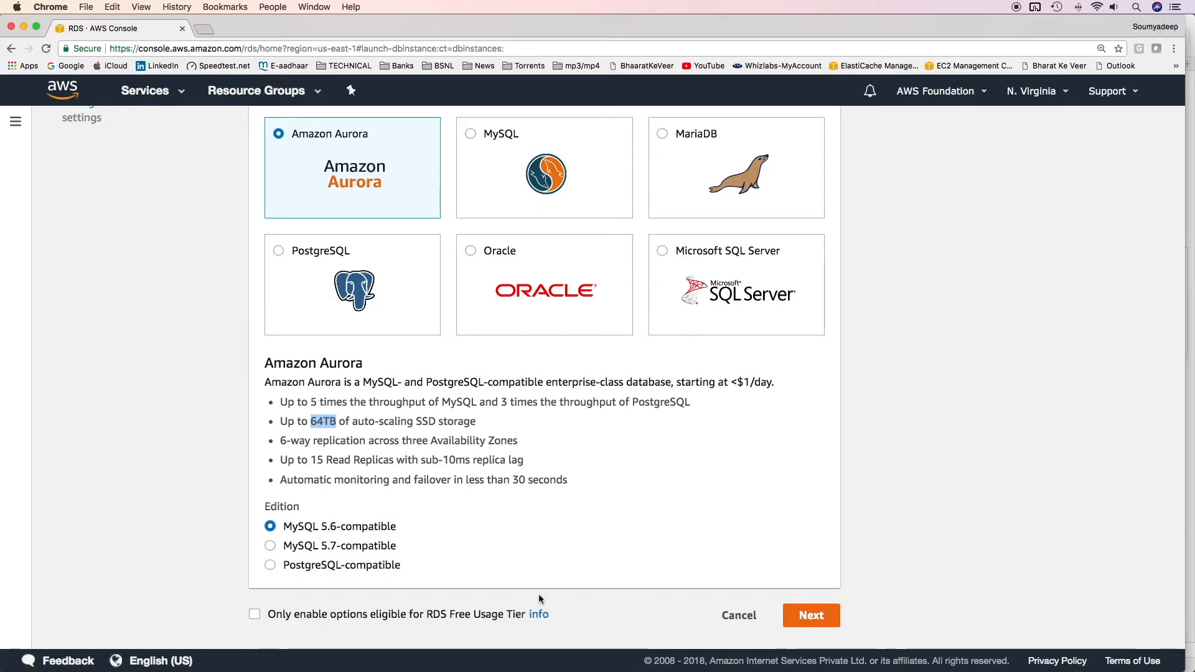
click(810, 615)
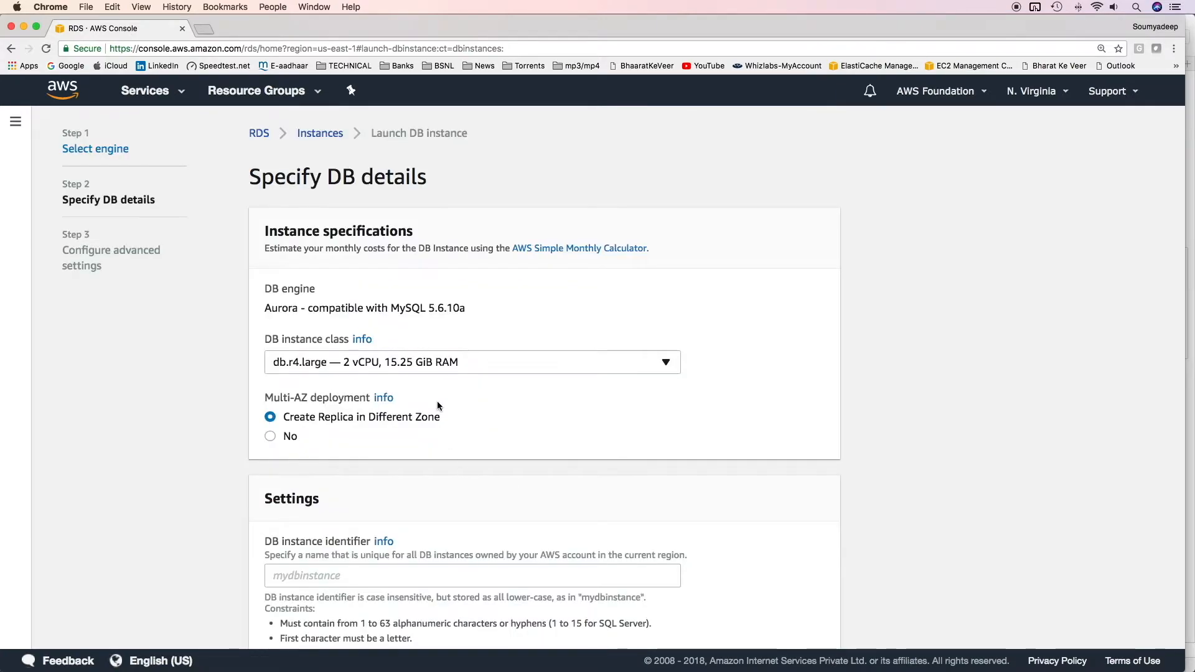
Choose instance class db.t2.small with no Multi-AZ replica
scroll(down, 3)
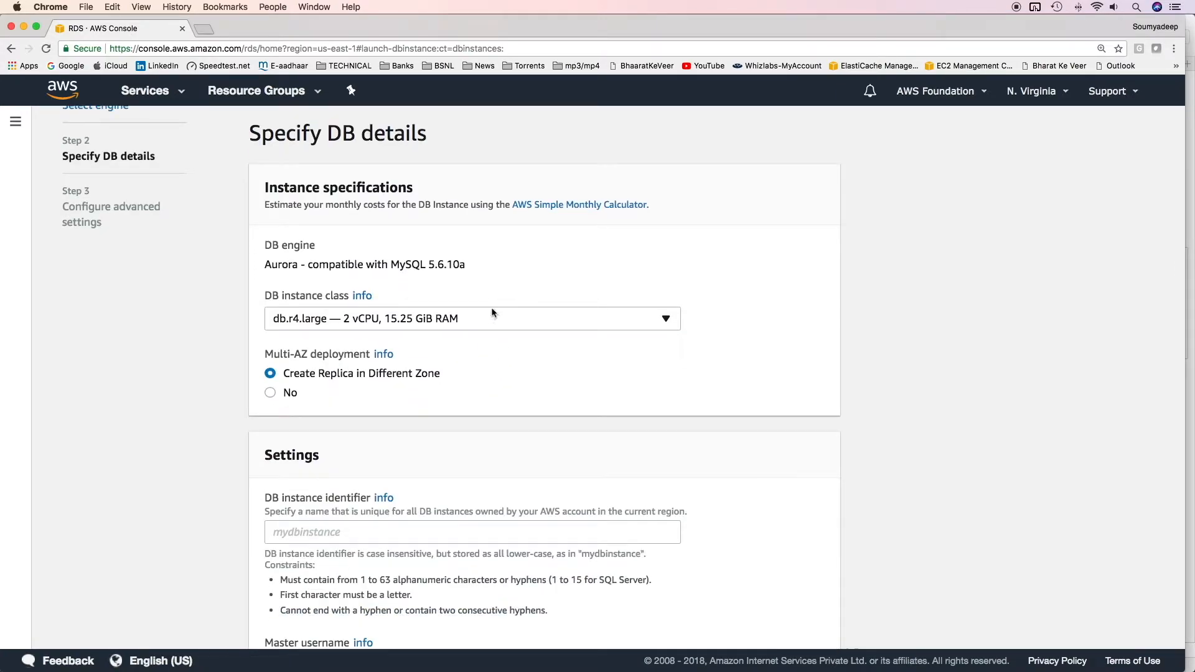
mouse_move(440, 320)
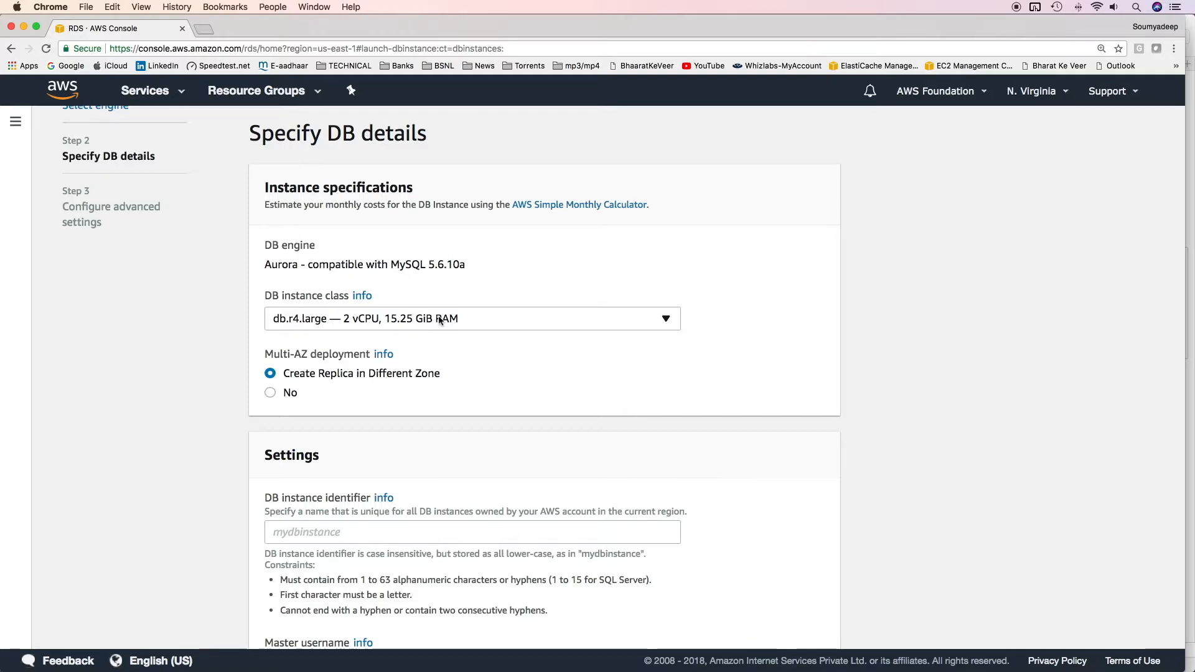
click(471, 319)
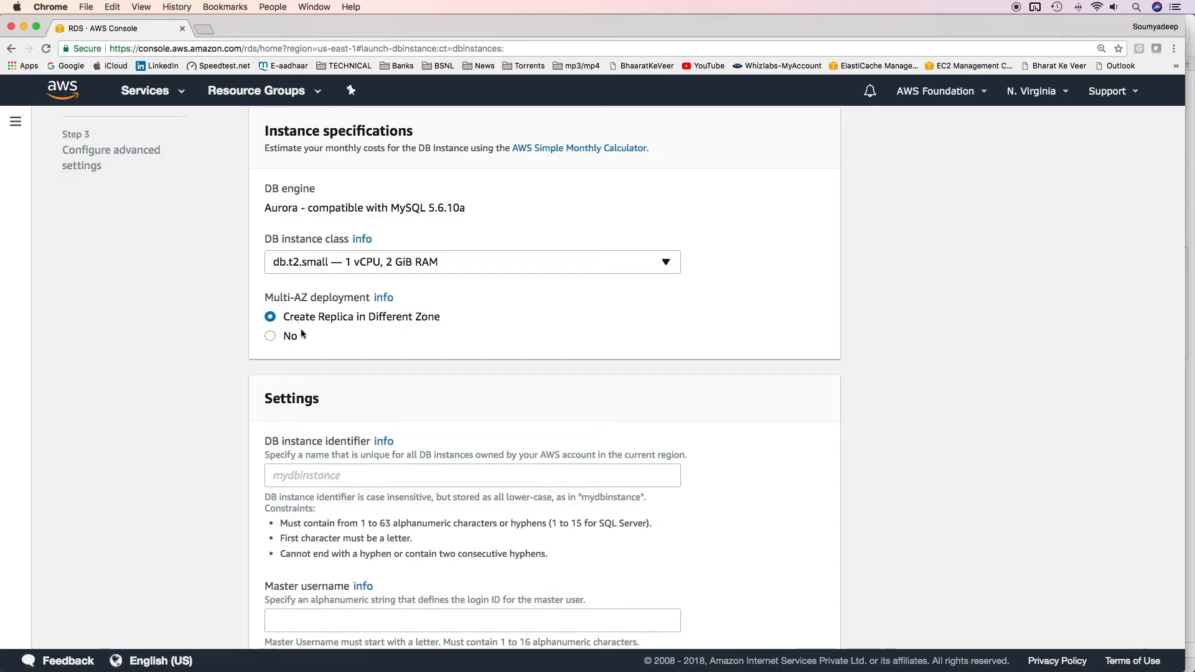
mouse_move(327, 327)
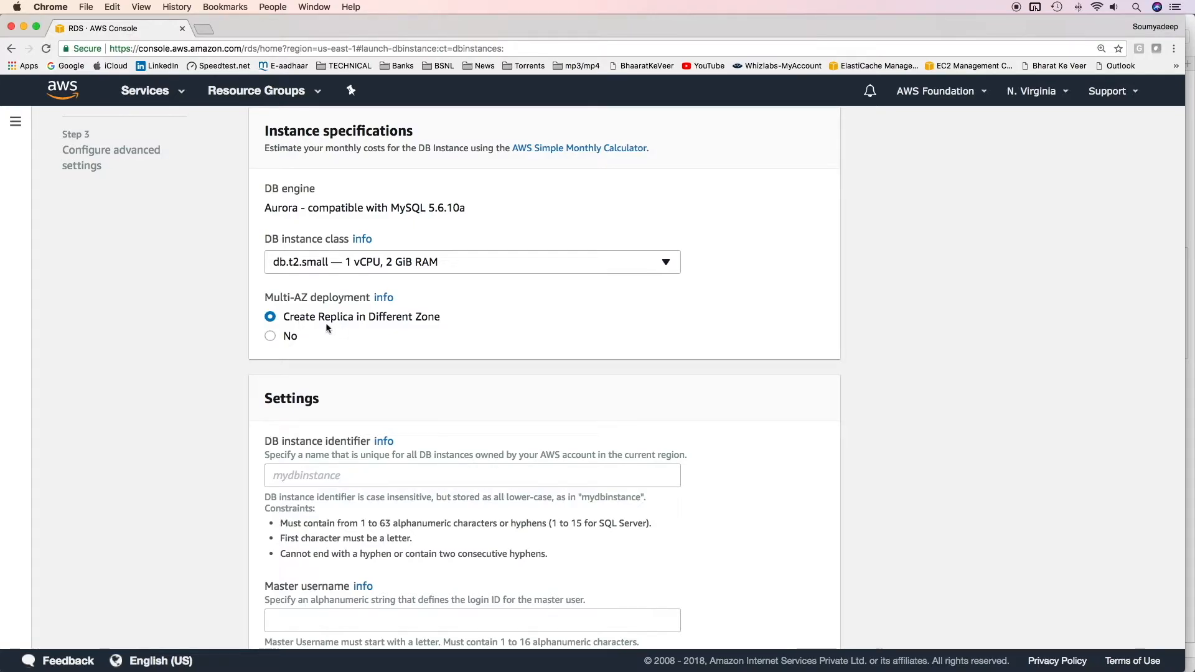
click(270, 336)
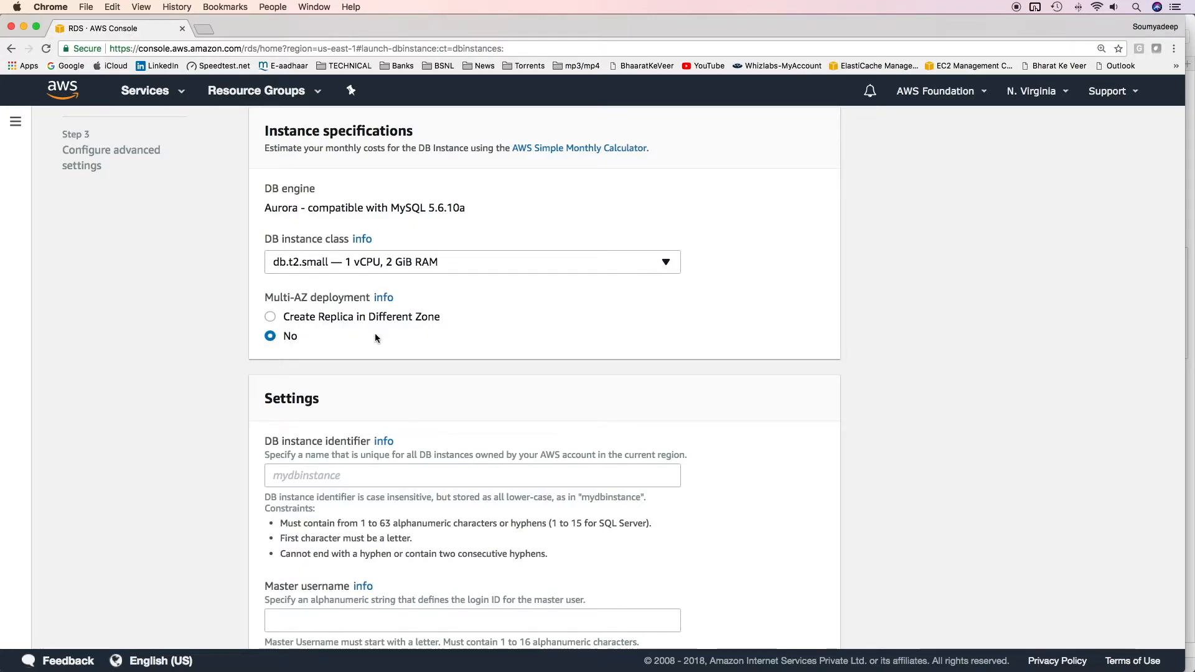
Enter identifier aws-foundation-aurora-cluster with master user admin and password, then advance to advanced settings
scroll(down, 3)
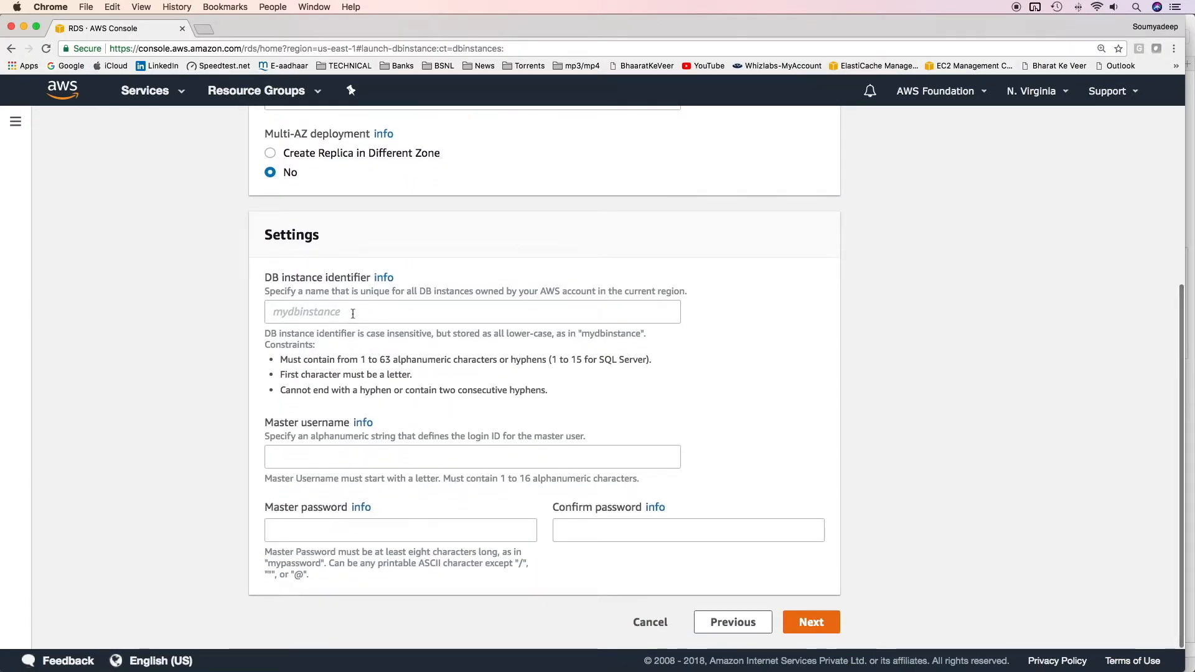
click(472, 311)
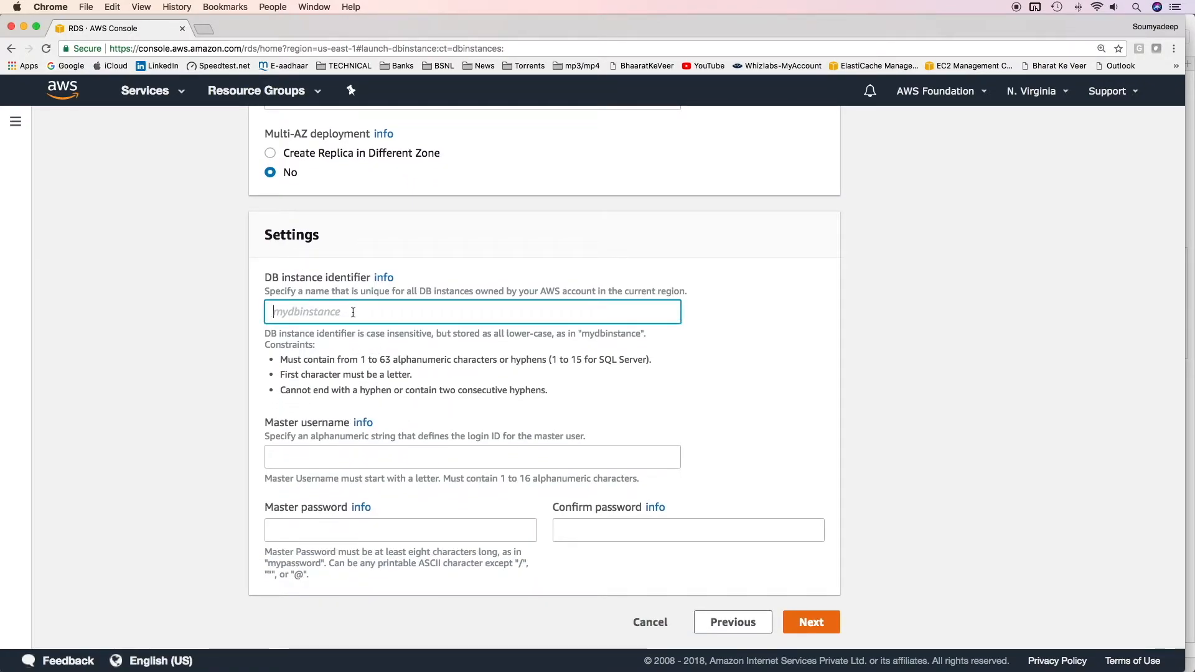
text(admin)
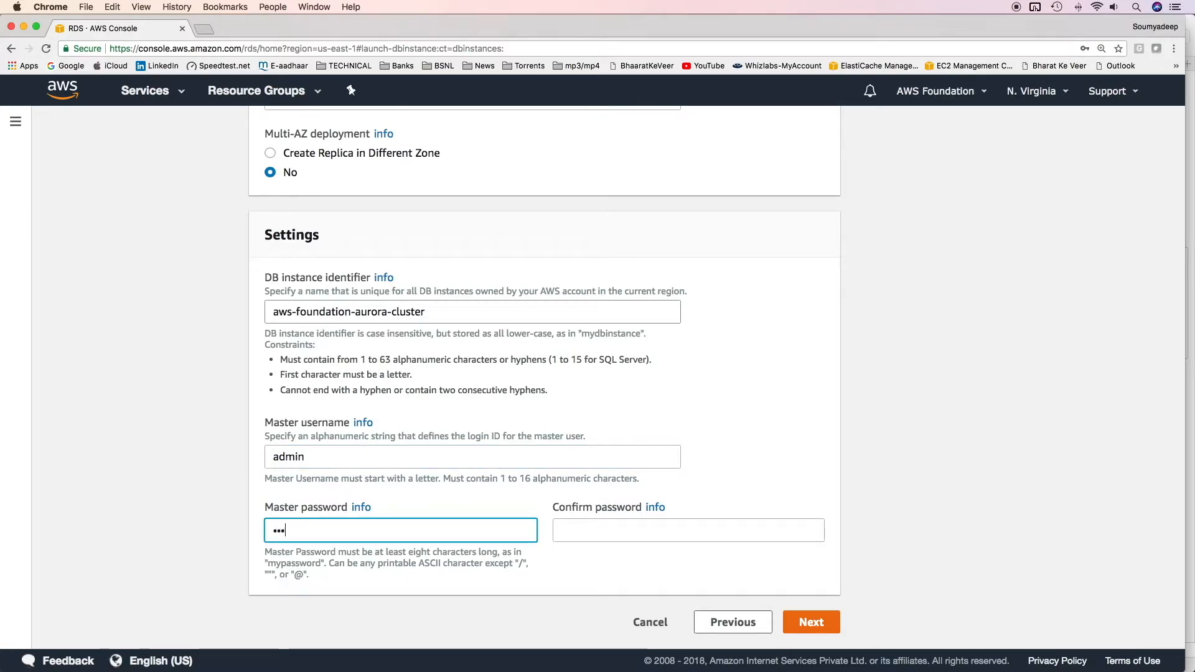
click(811, 623)
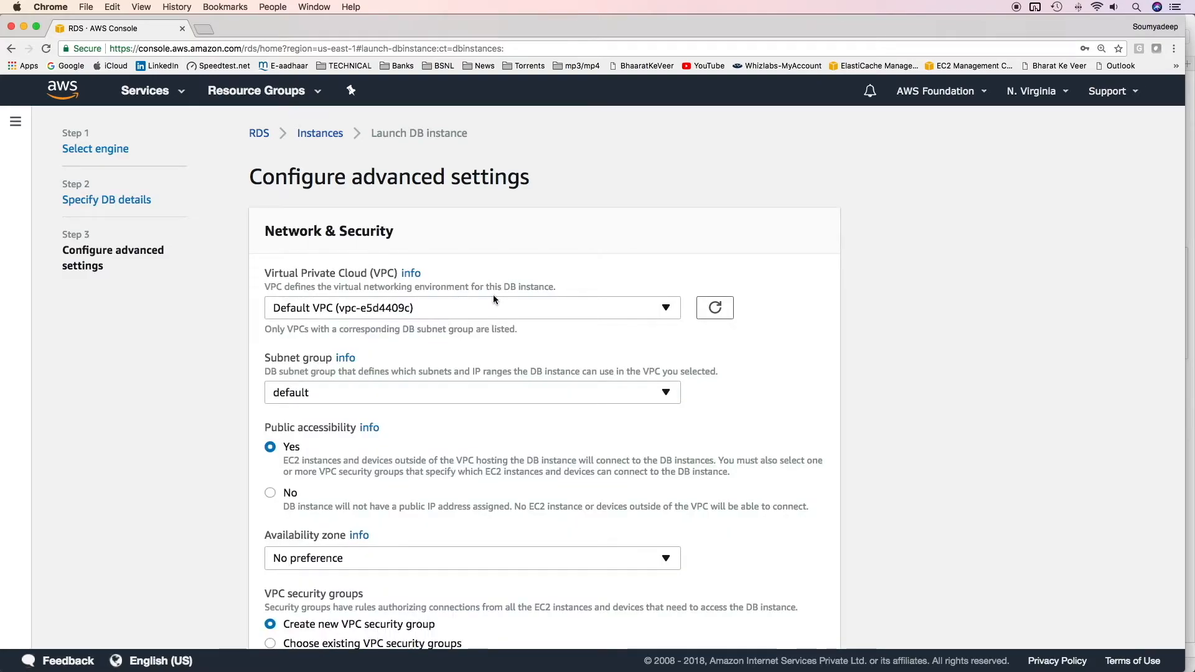
Place the instance in aws-foundation-vpc, availability zone us-east-1a
scroll(down, 3)
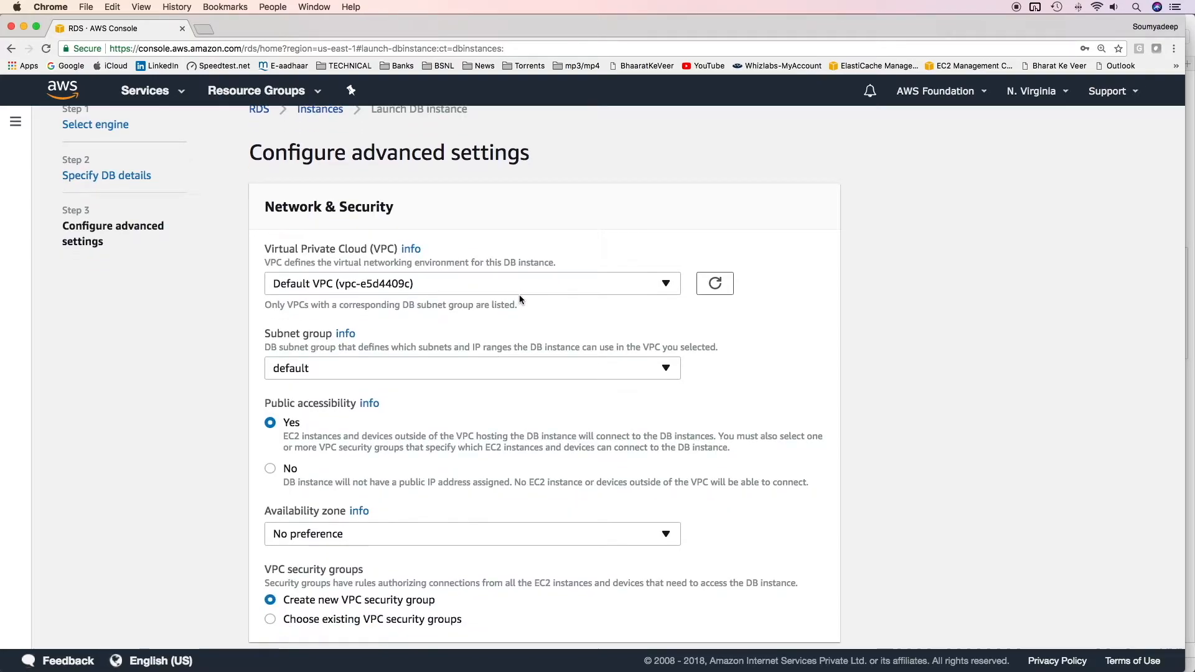
scroll(down, 3)
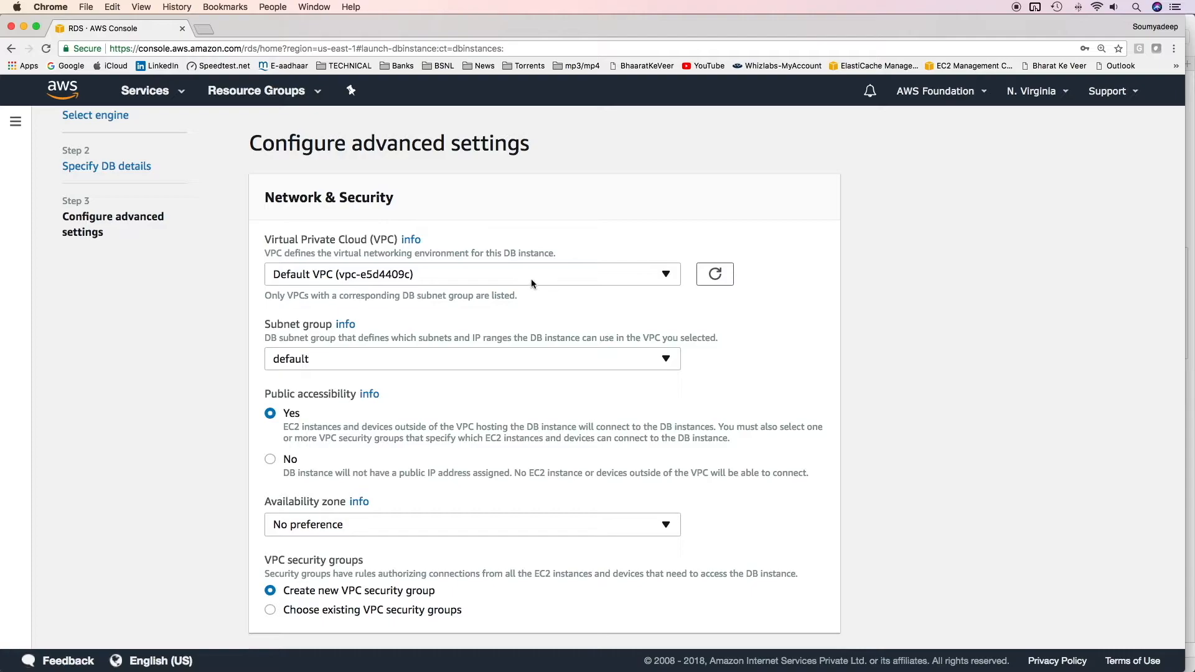
click(470, 274)
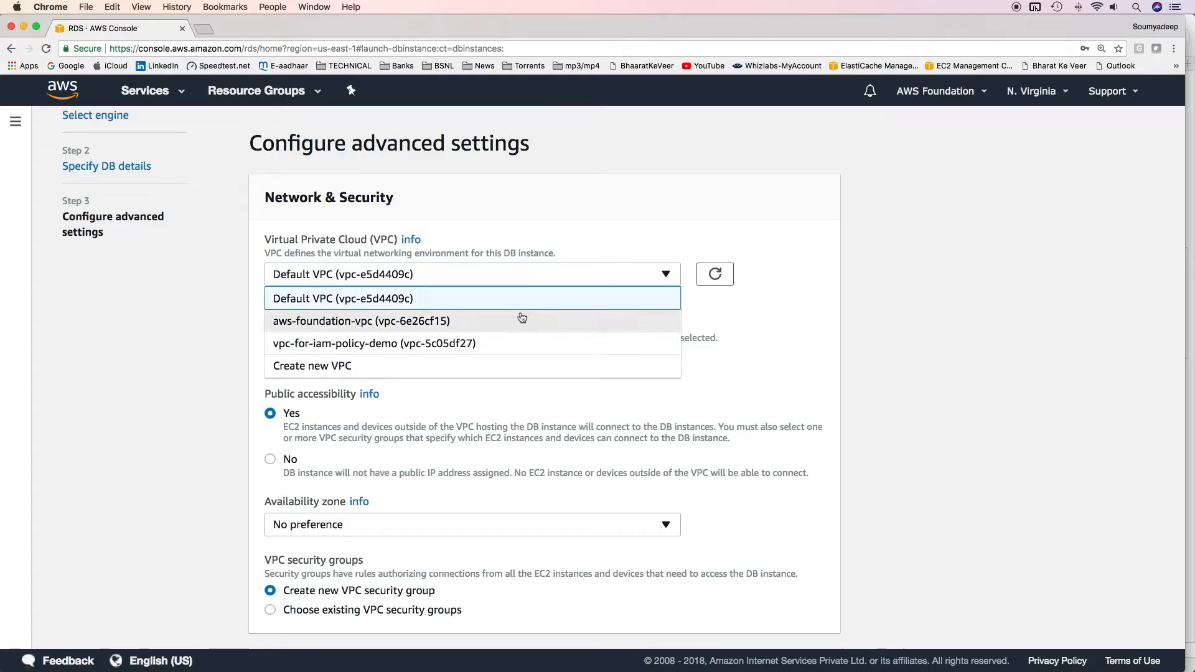
click(360, 321)
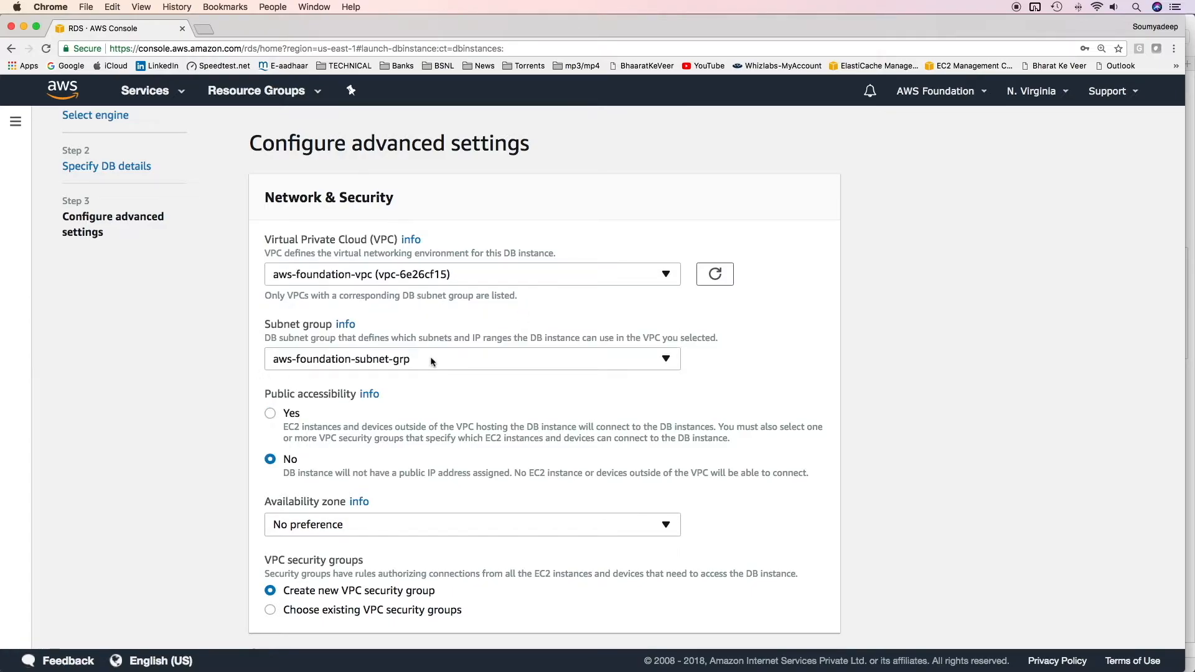
scroll(down, 3)
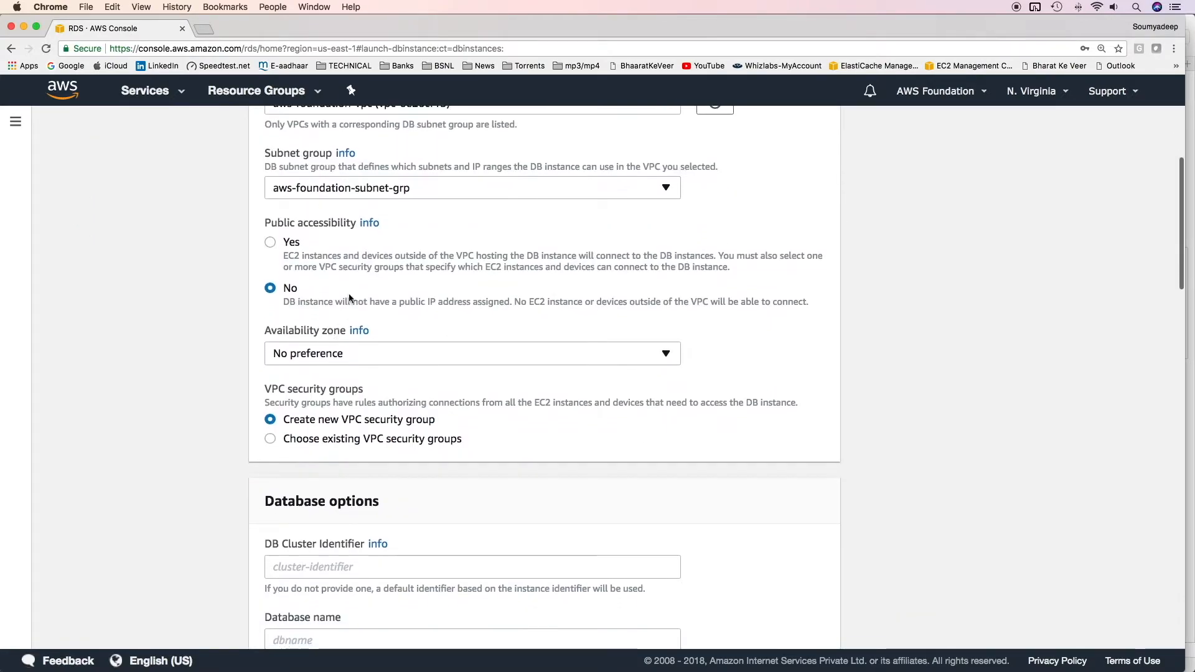
mouse_move(310, 232)
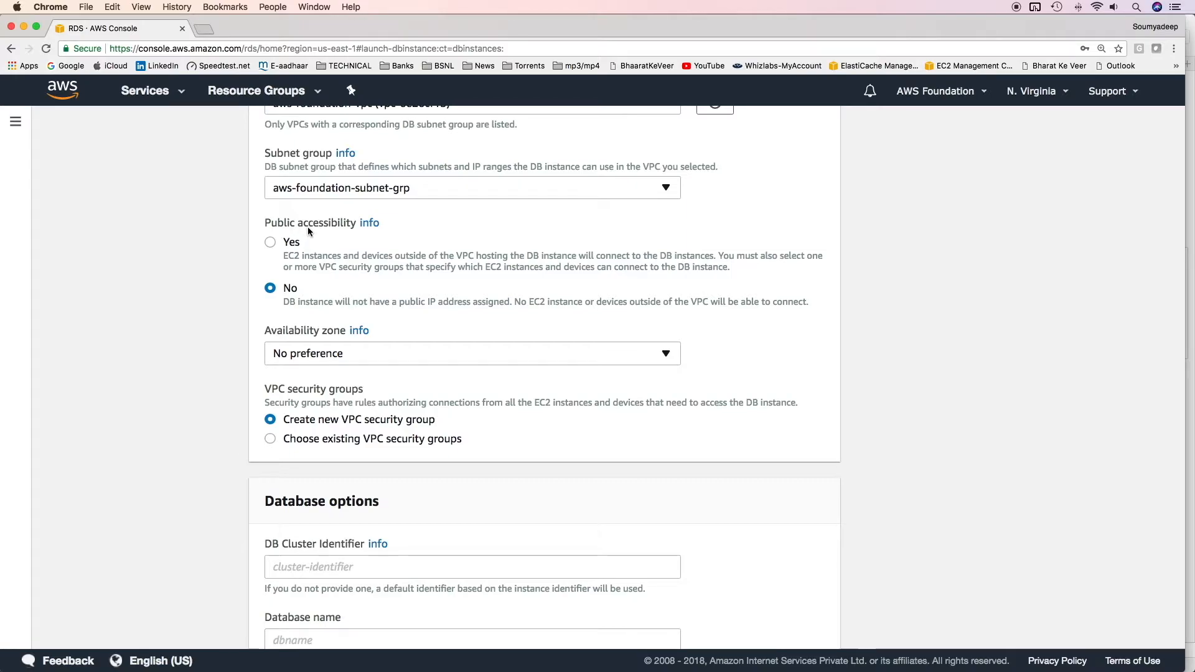
click(472, 352)
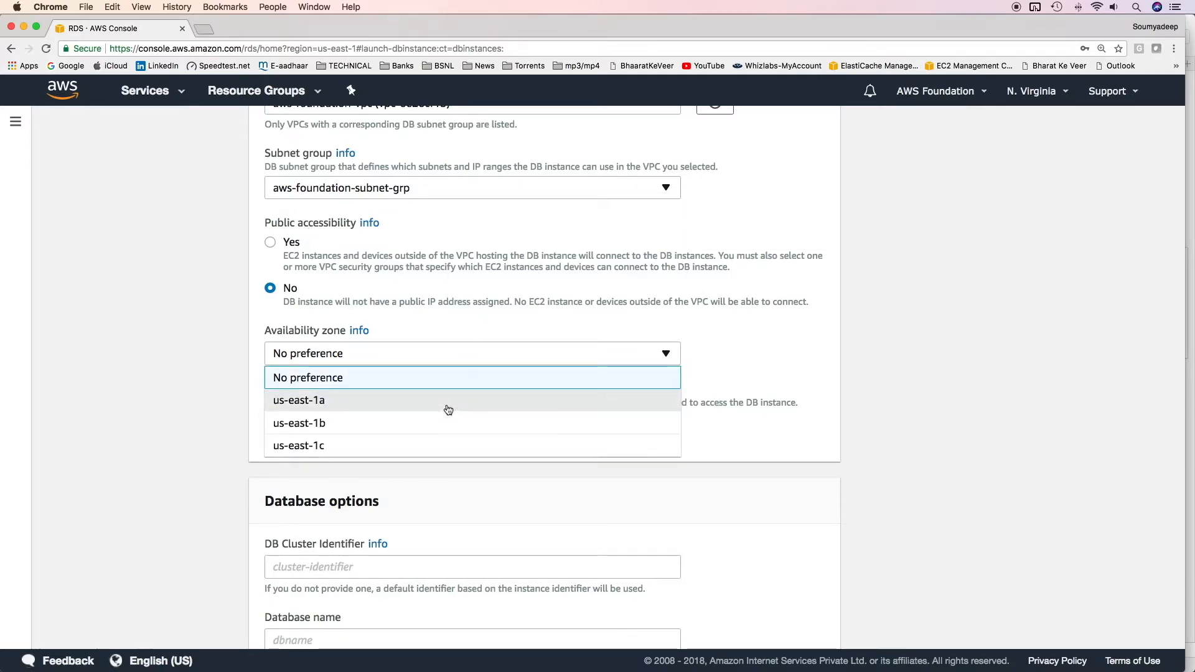
click(299, 400)
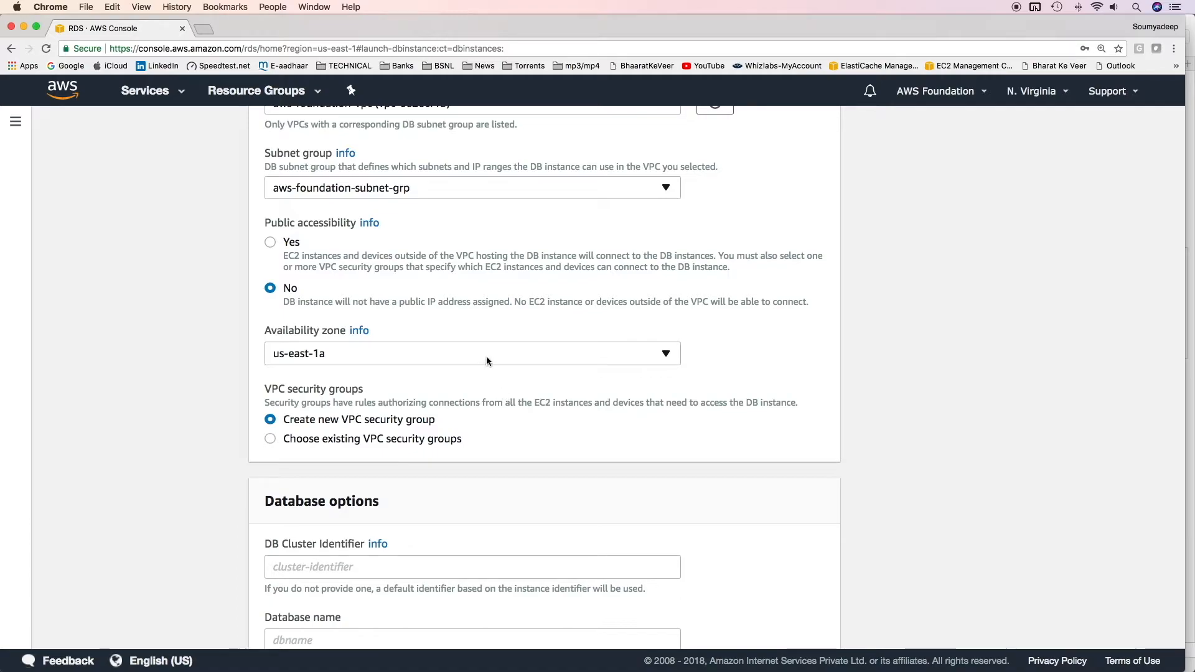
click(472, 352)
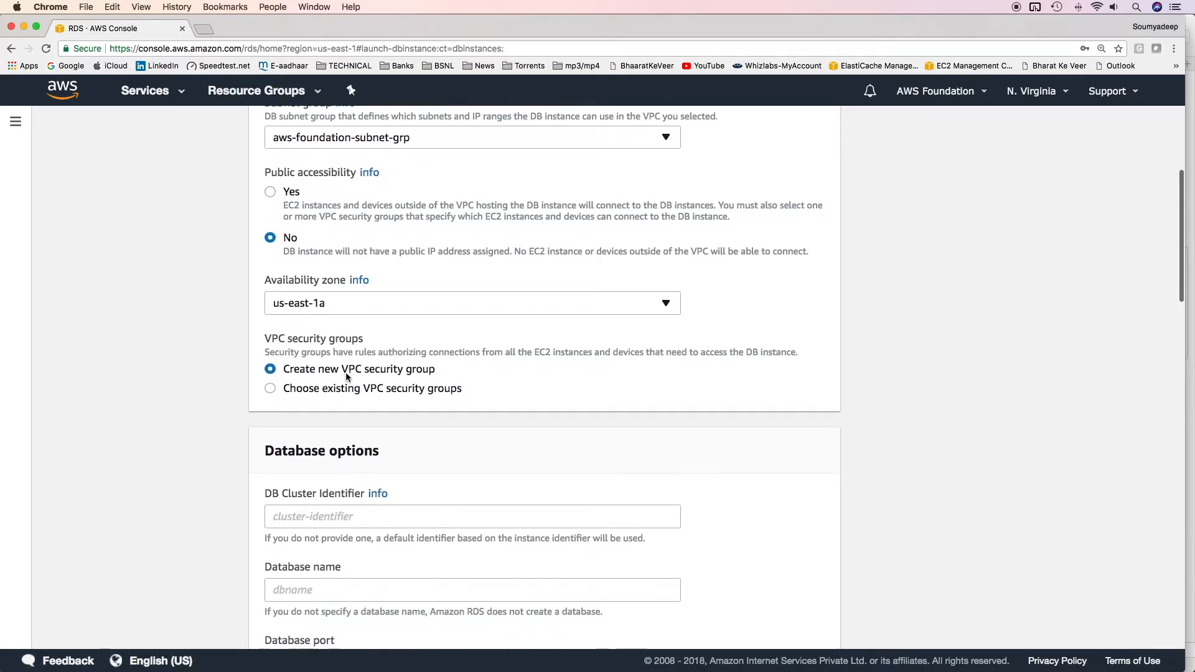
Use the existing db-sg VPC security group instead of creating a new one
scroll(down, 3)
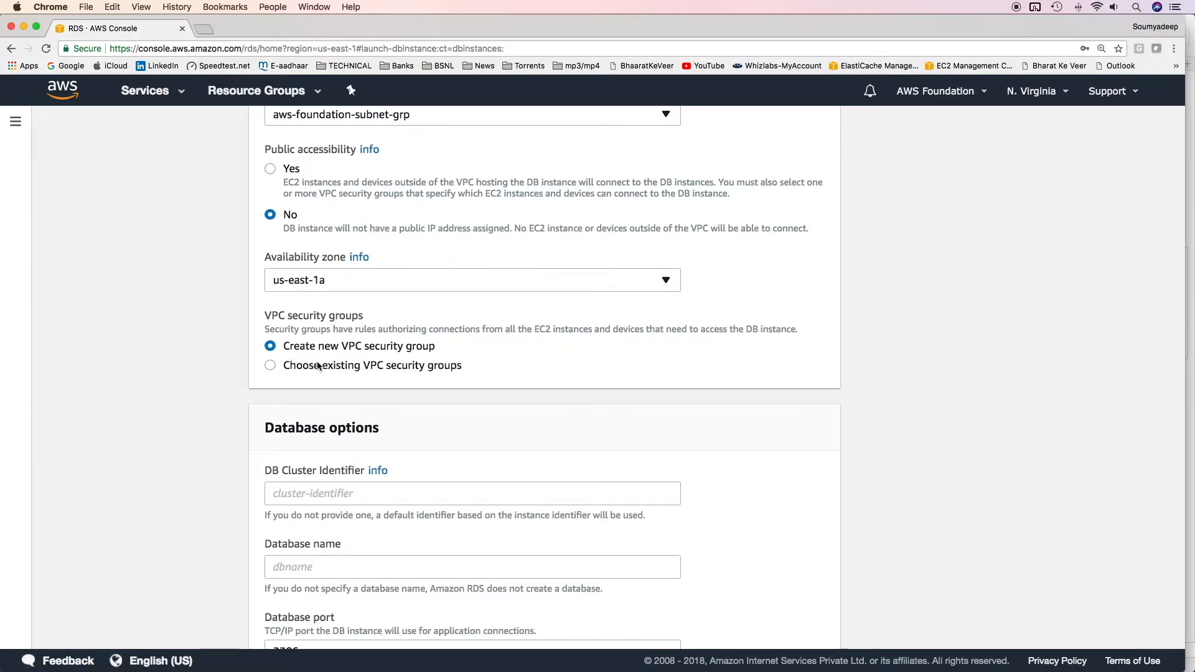
click(270, 365)
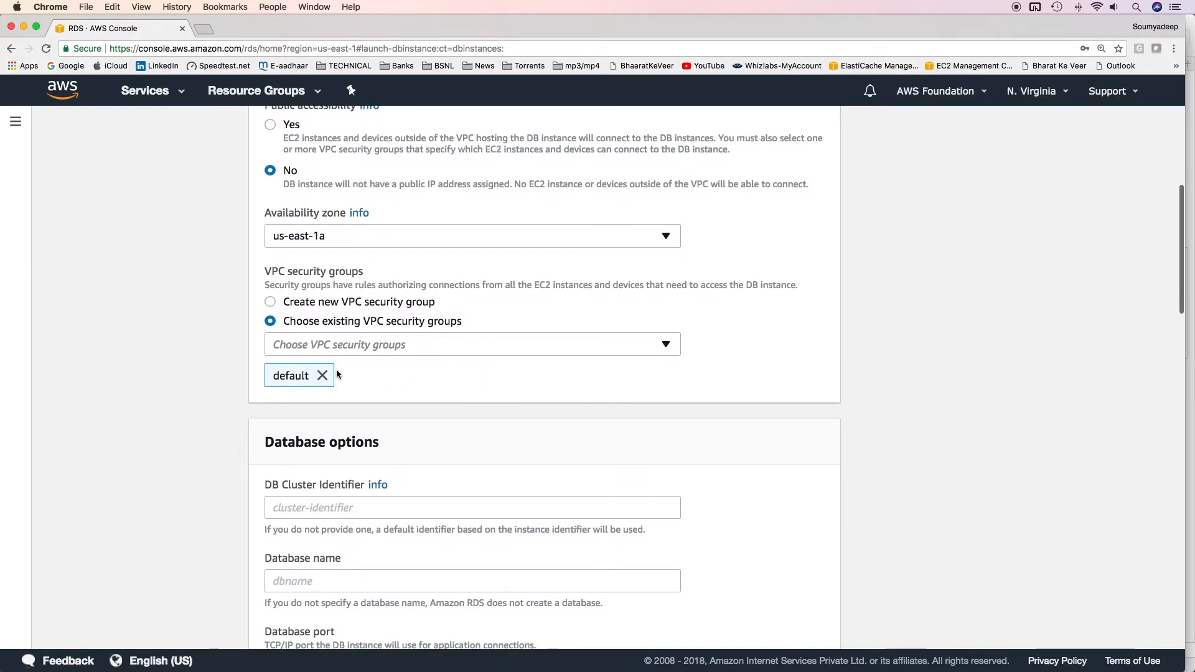
click(472, 345)
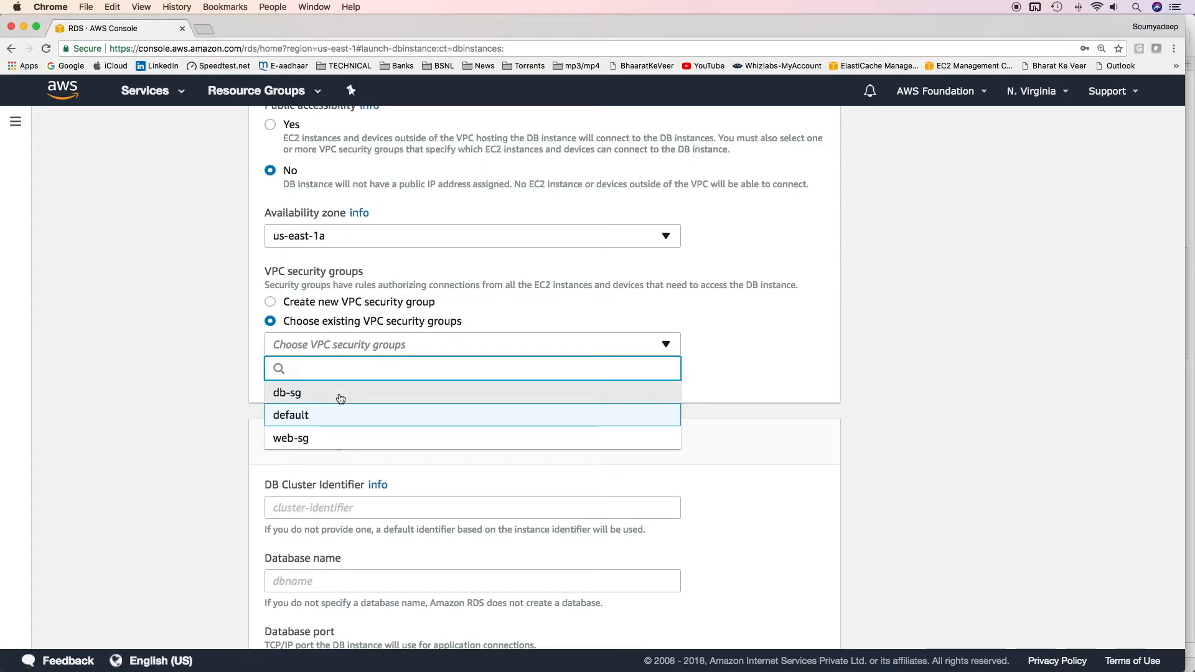
click(288, 392)
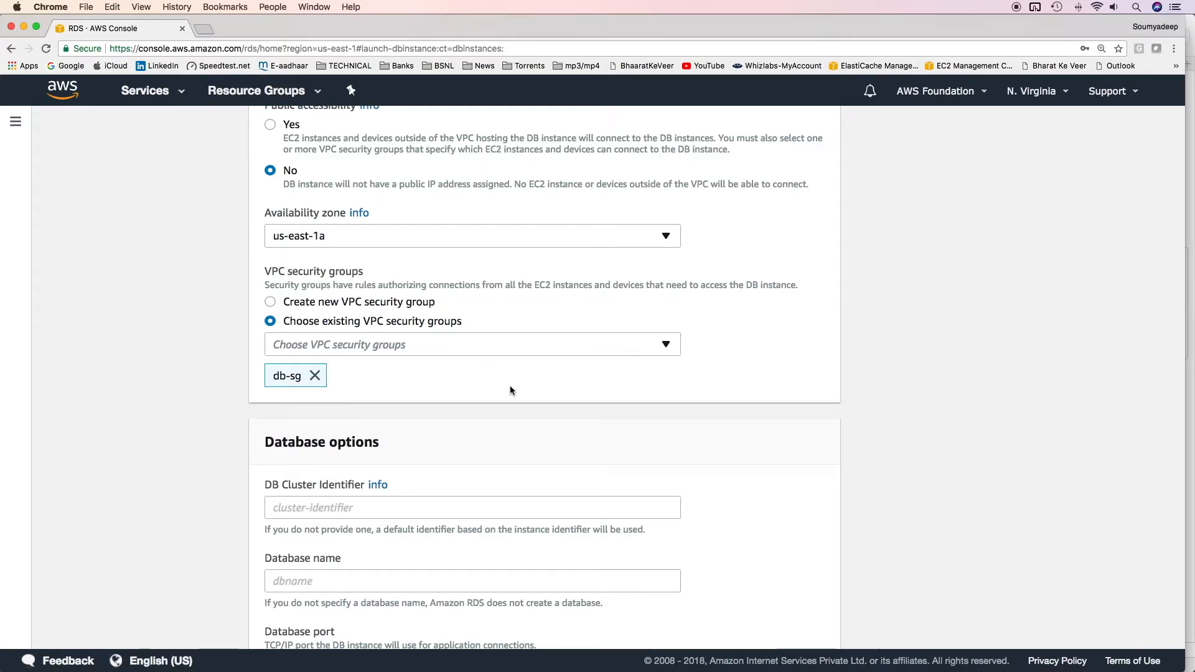
scroll(down, 3)
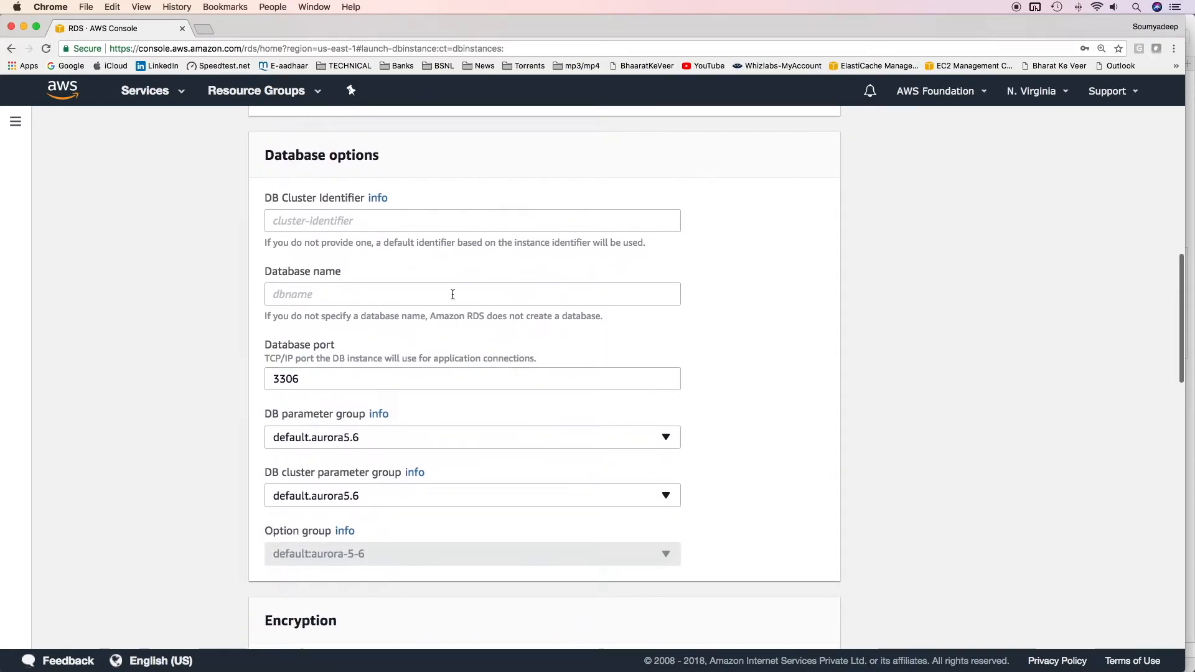
Set cluster ID aws-foundation-aurora-cluster-id, database auroradb, review encryption key and keep no failover preference
click(472, 220)
text(aws-foundation-aurora-cluster-id)
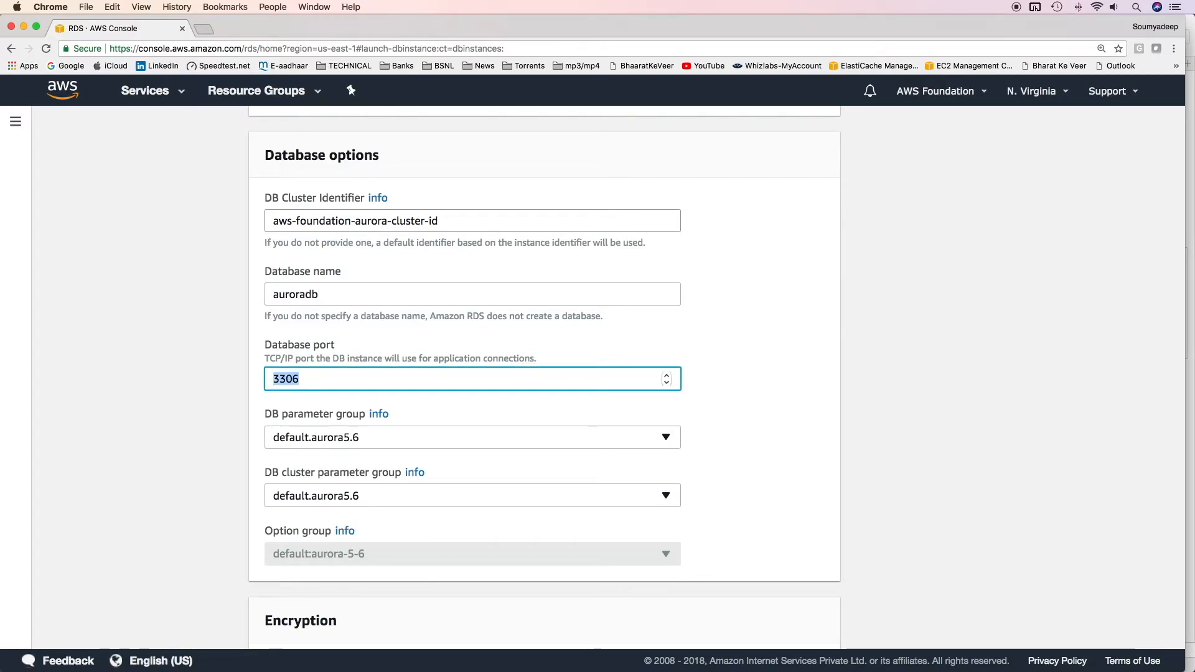
scroll(down, 3)
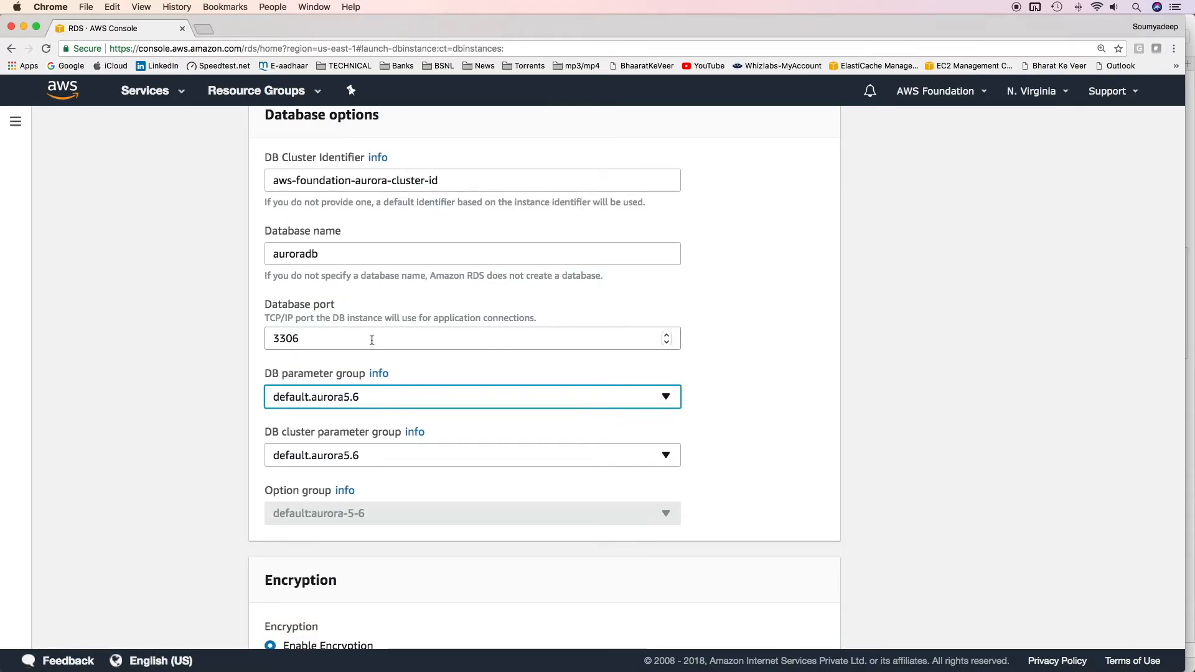
scroll(down, 3)
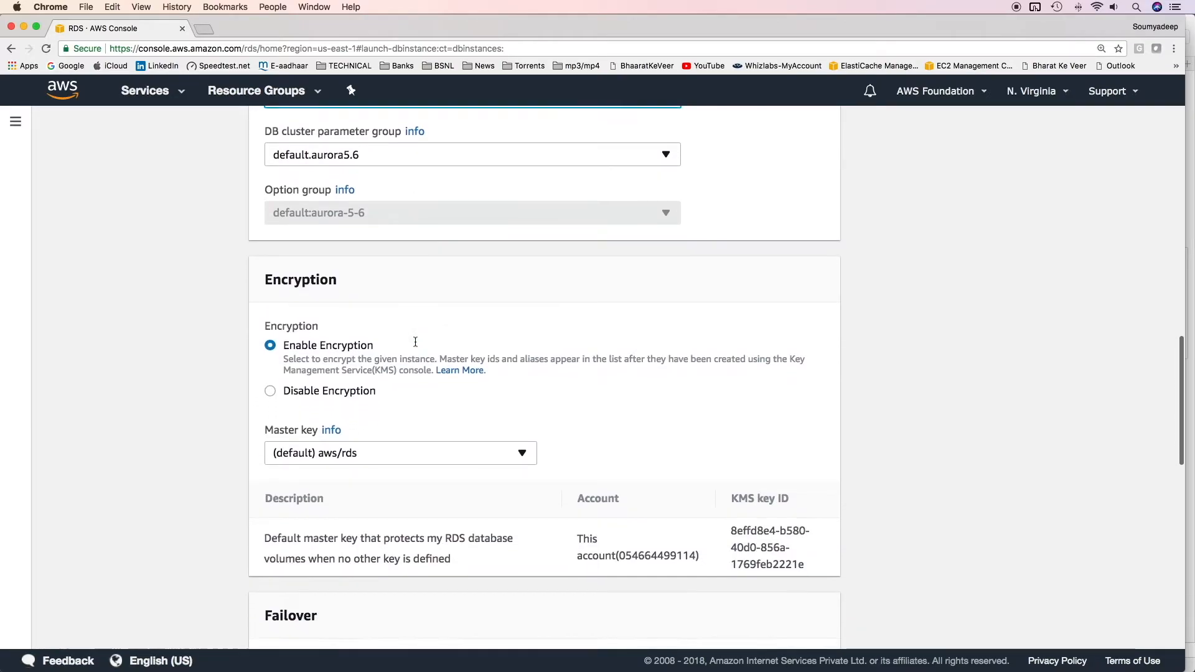
scroll(down, 3)
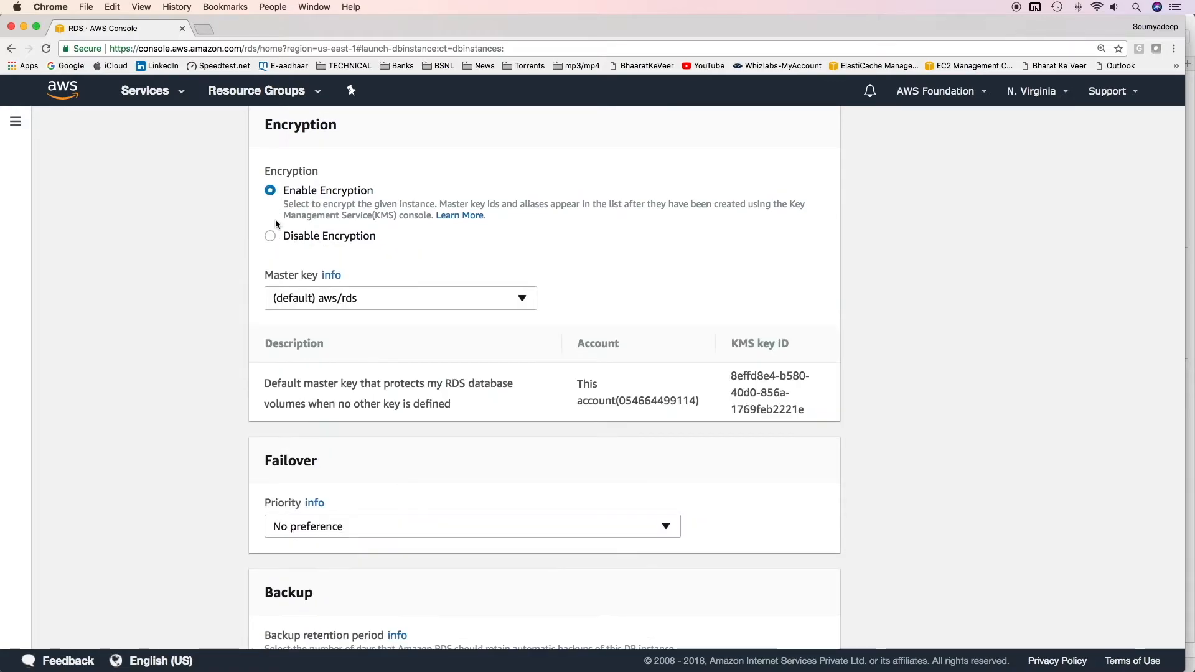
click(399, 297)
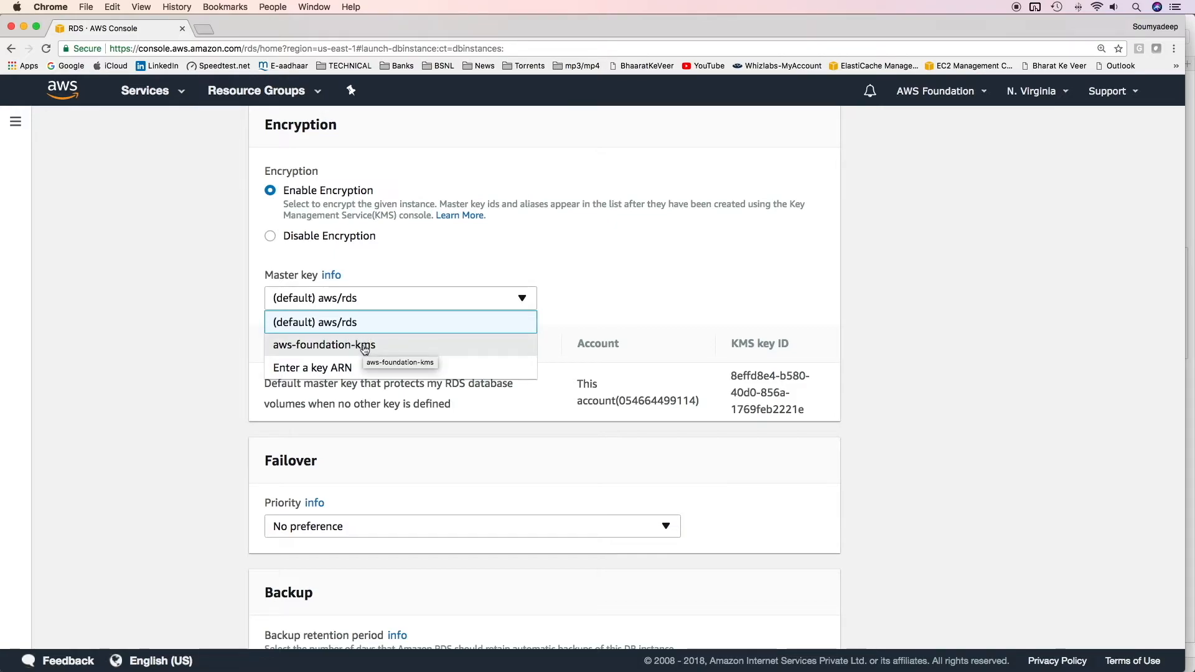
mouse_move(398, 282)
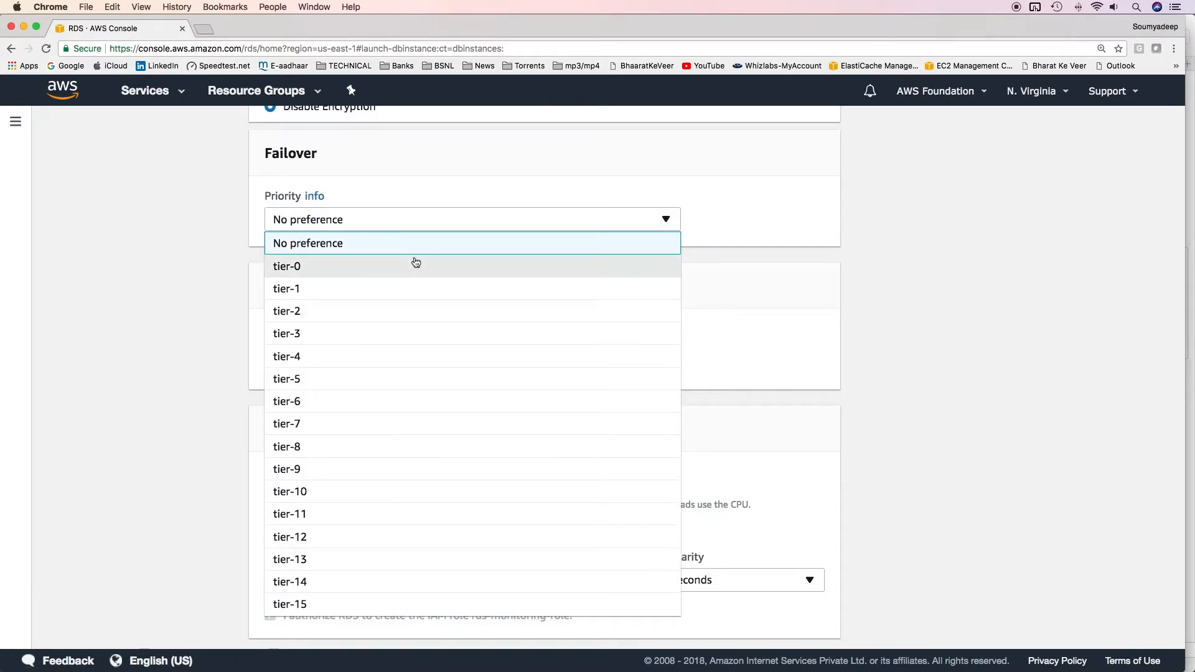
click(308, 242)
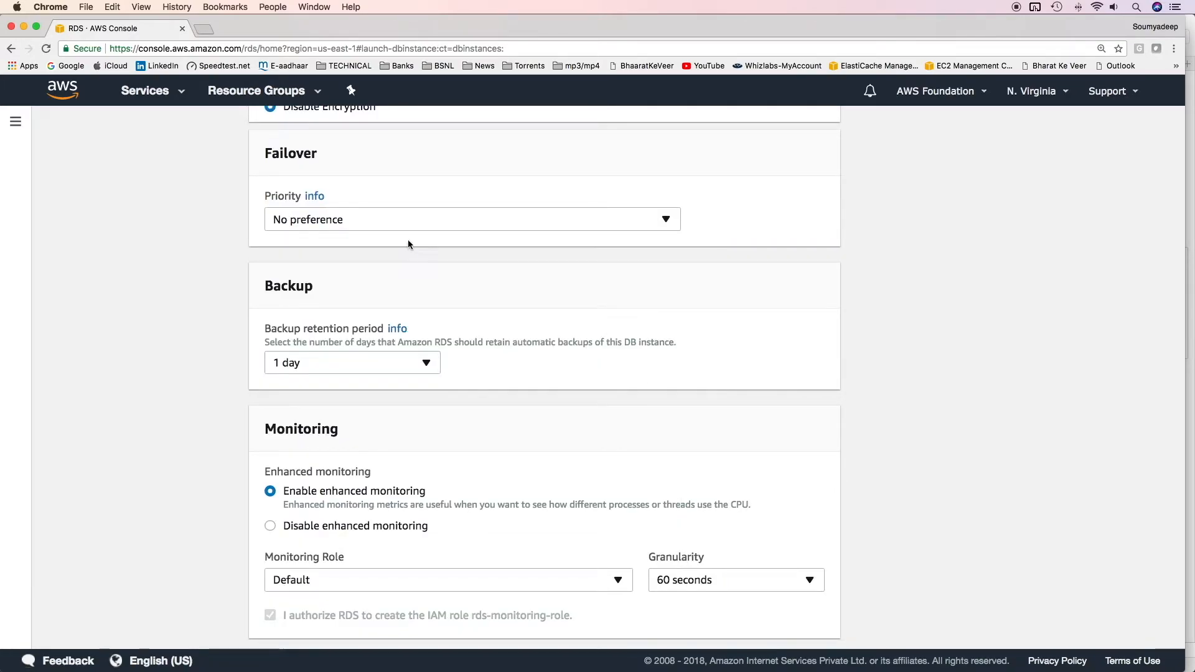
Disable enhanced monitoring and auto minor version upgrade, then launch the DB instance
scroll(down, 3)
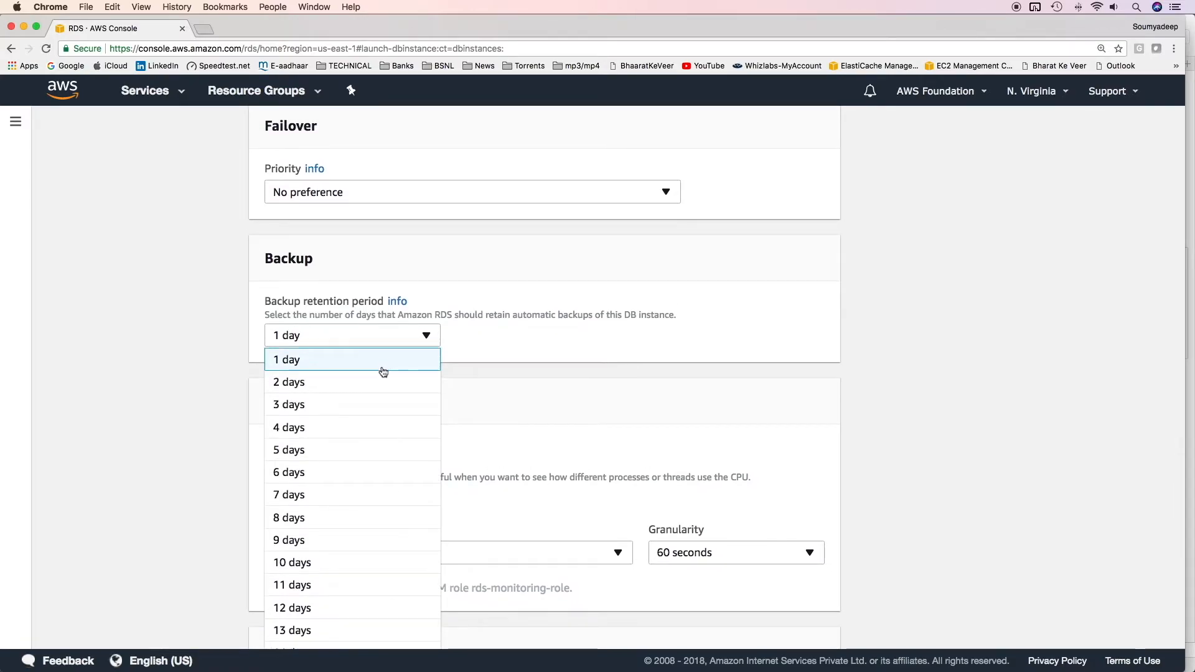
scroll(down, 3)
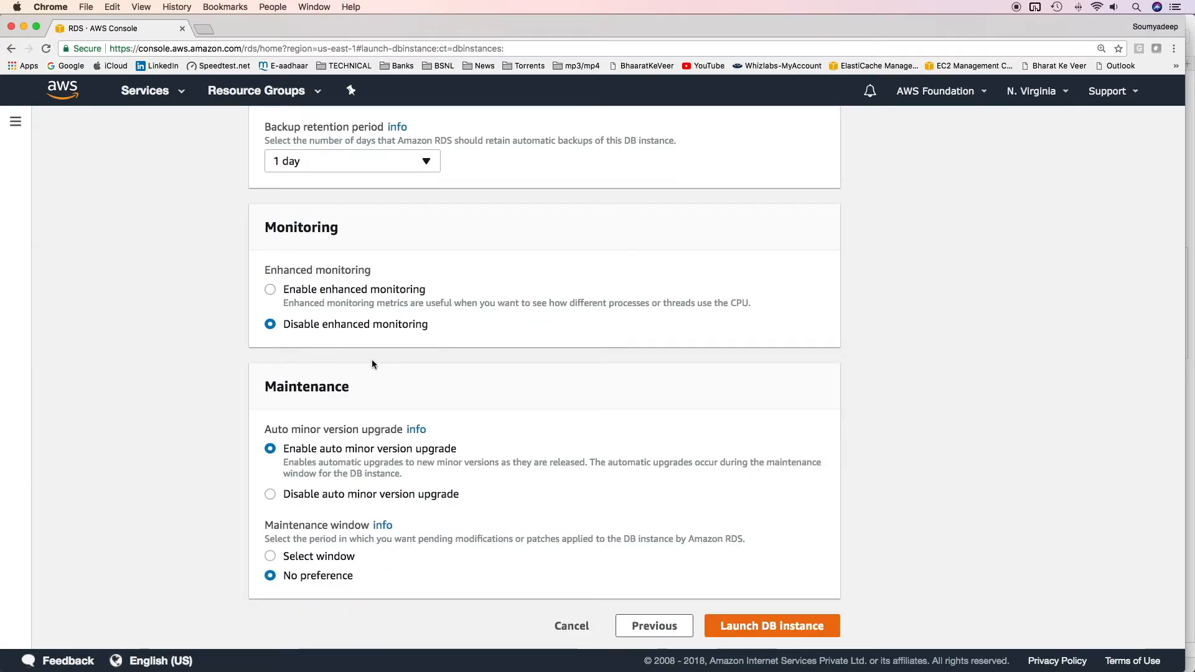
scroll(down, 3)
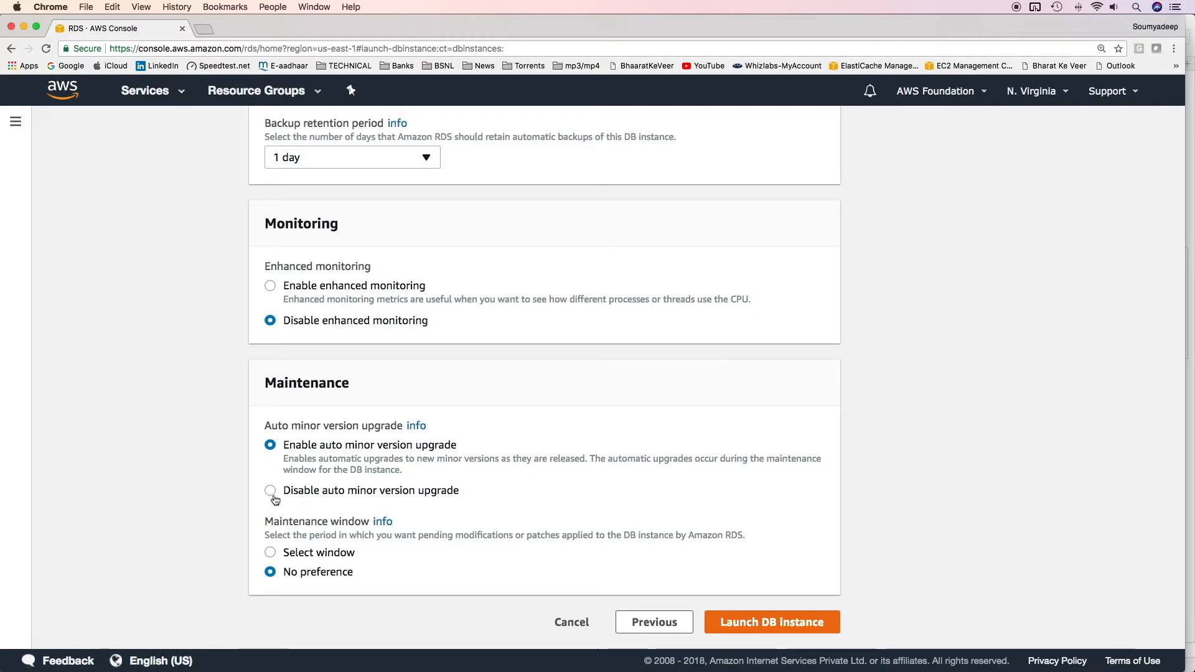
click(270, 490)
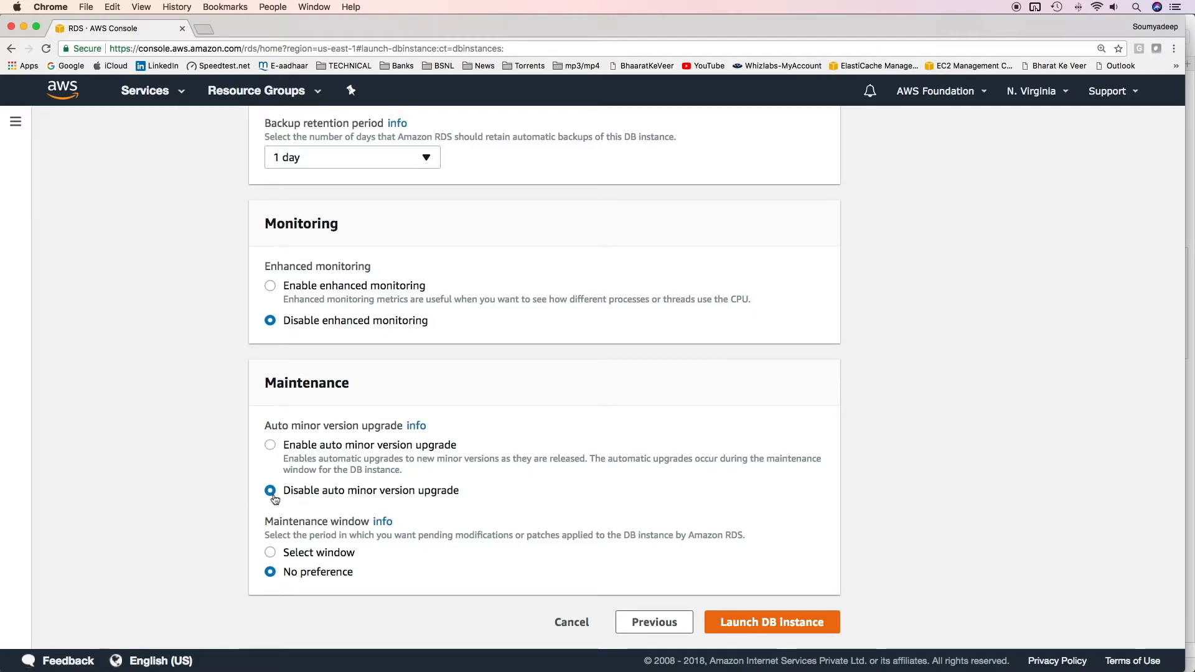
mouse_move(331, 559)
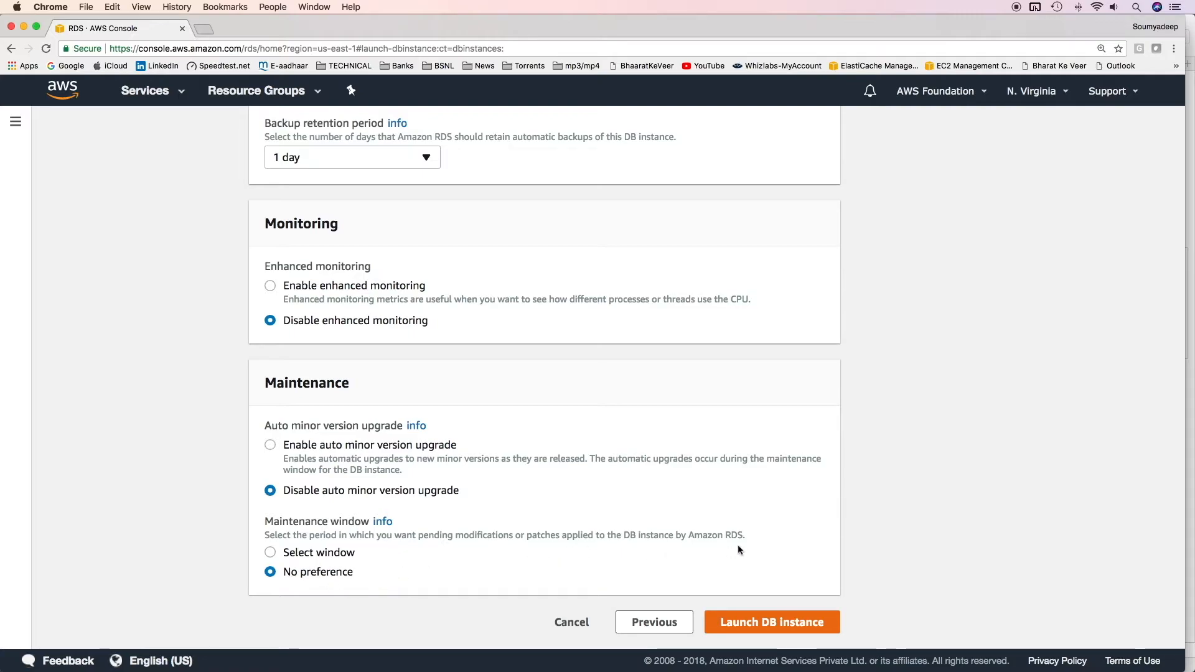
click(772, 622)
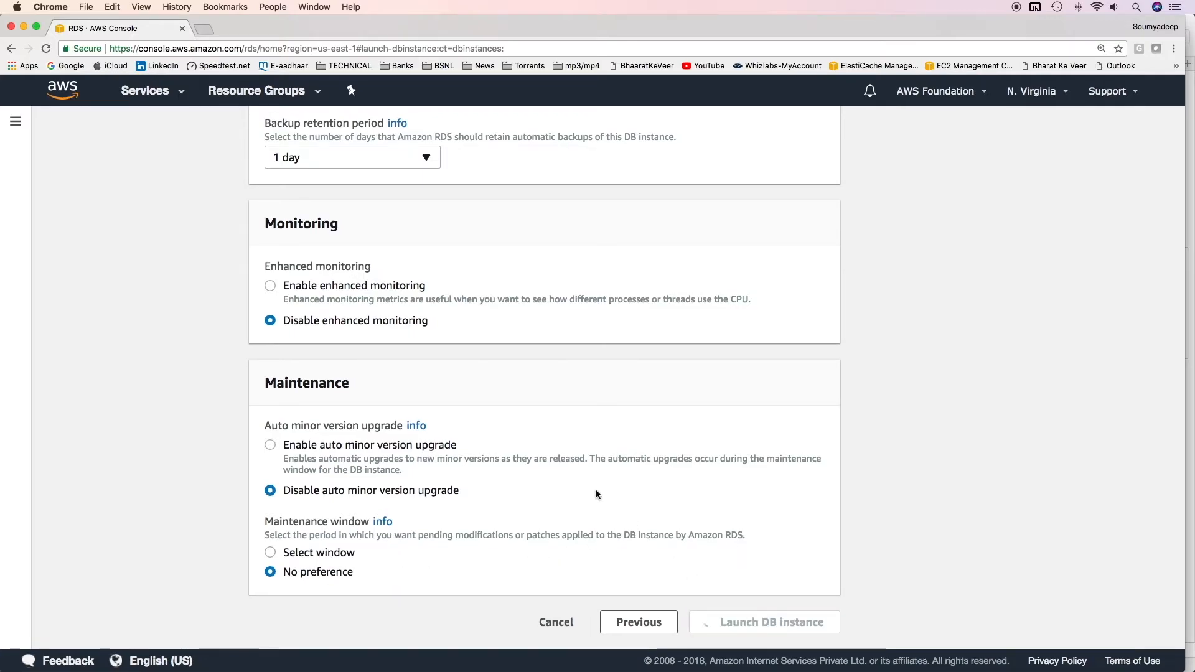
View the new aws-foundation-aurora-cluster instance details from the Instances list
click(763, 622)
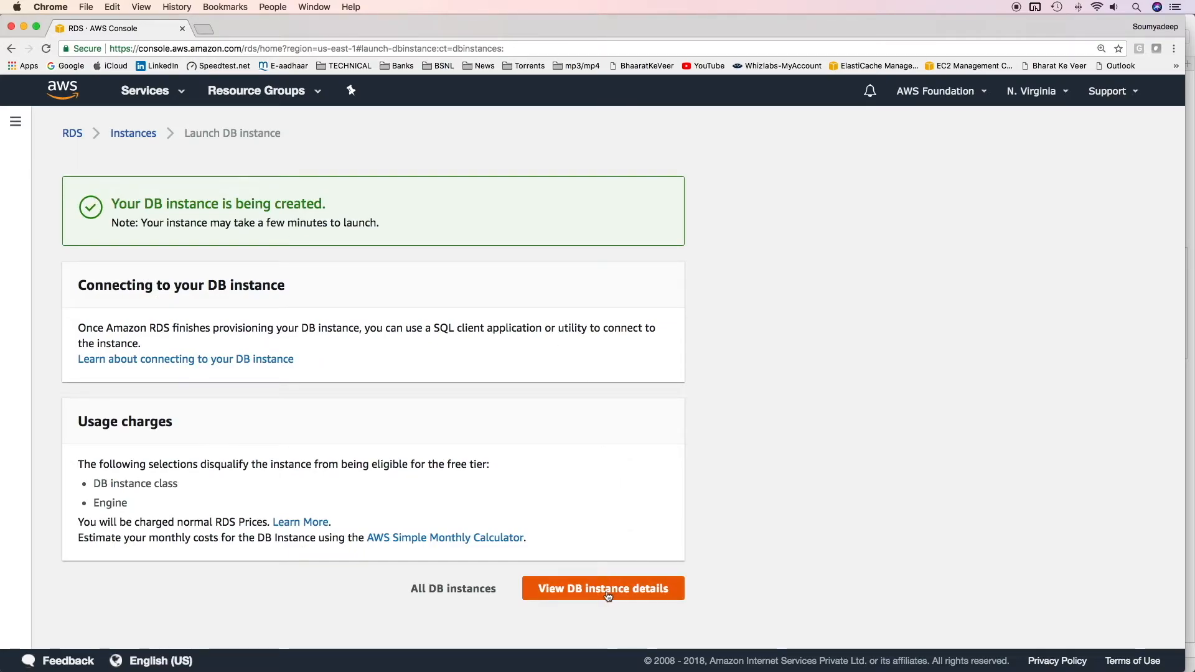
click(602, 589)
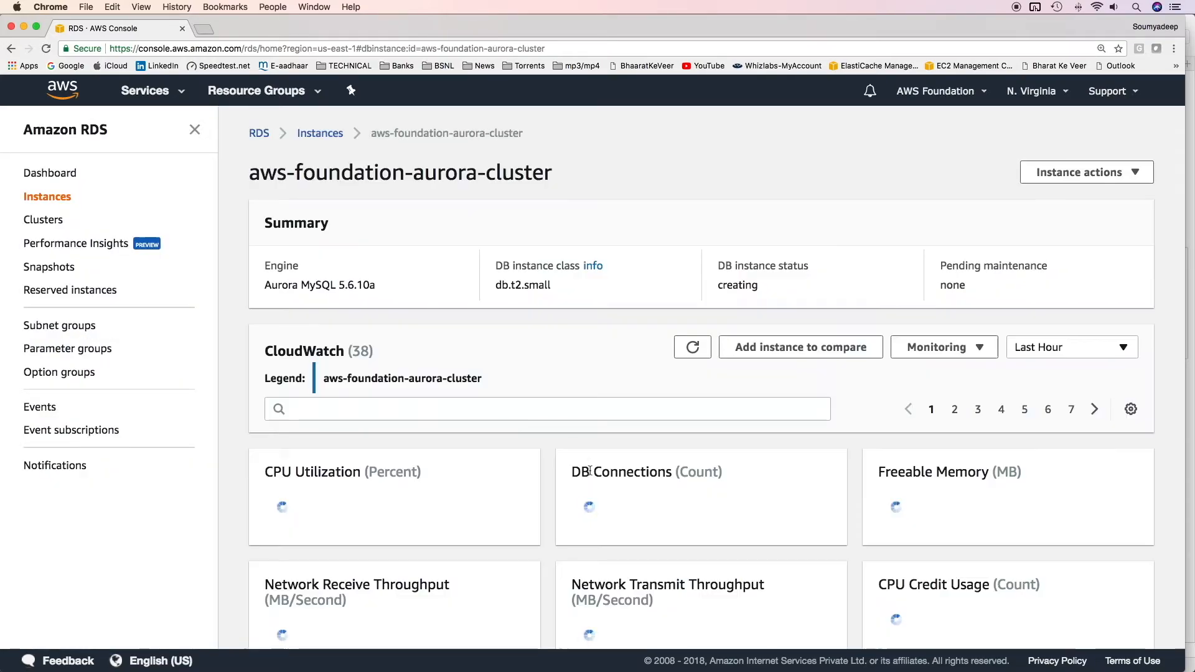
click(320, 133)
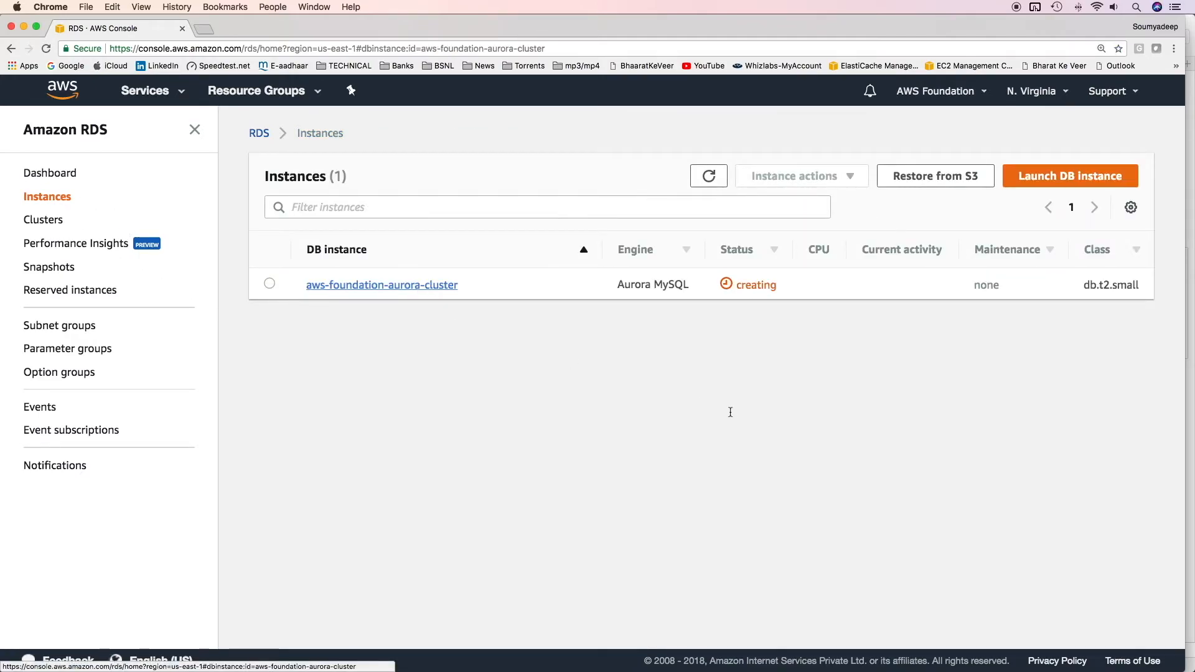
click(381, 283)
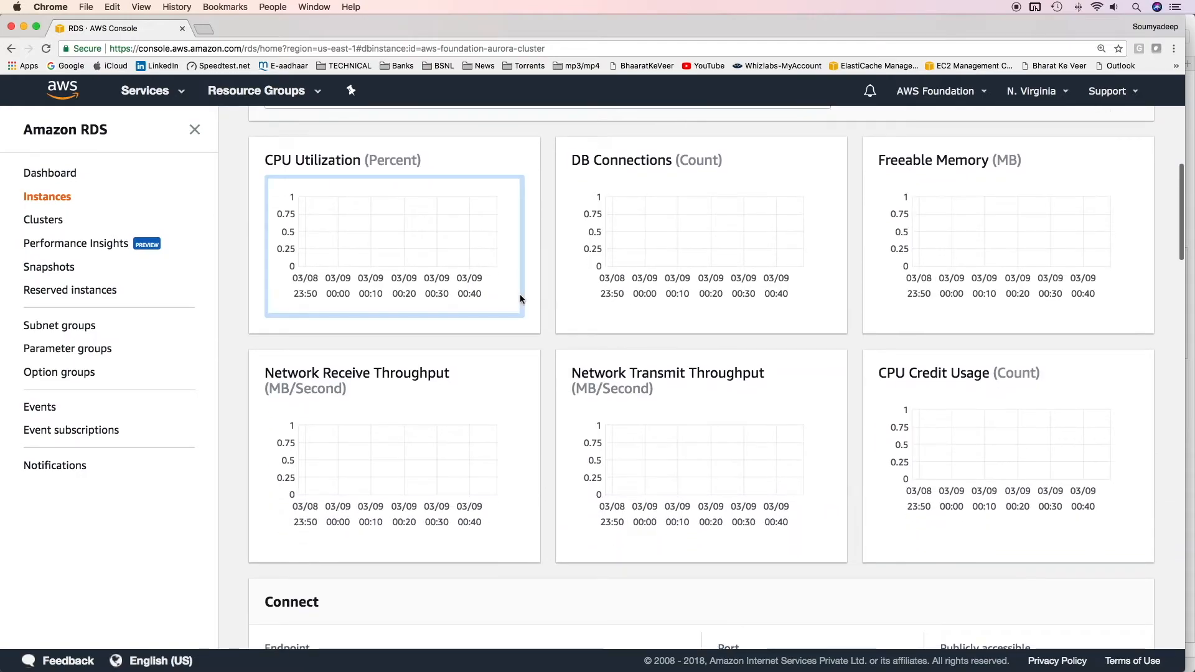
Scroll the details down to the Replication table listing it as reader in us-east-1a, then return to Instances
scroll(down, 3)
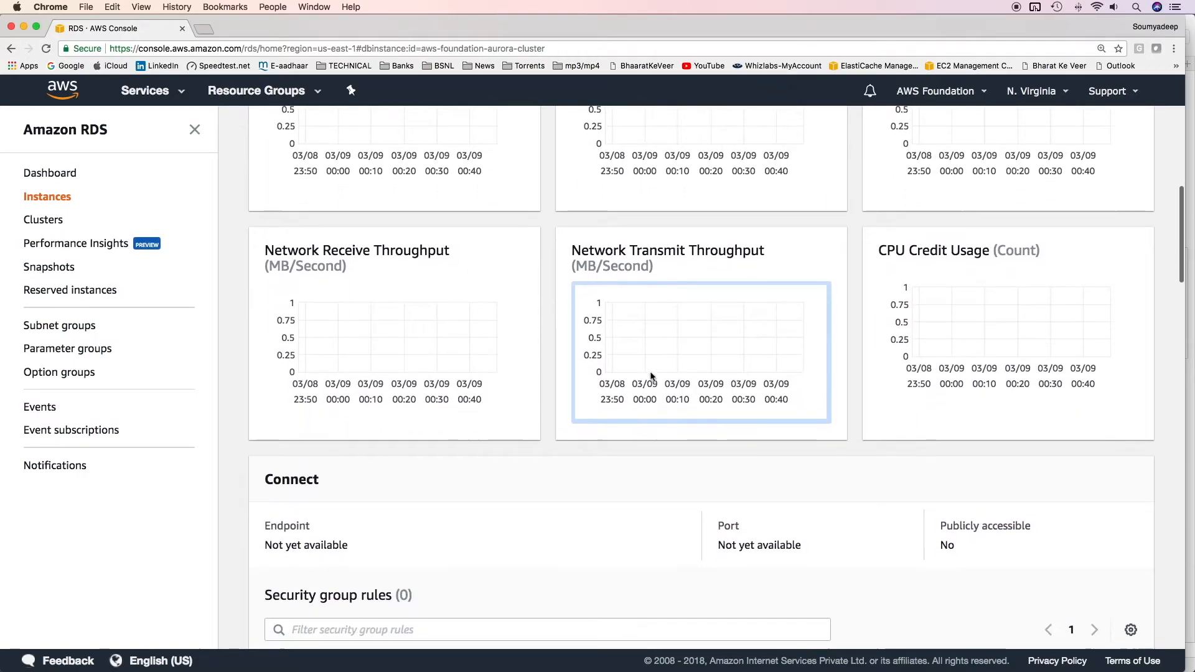
scroll(down, 3)
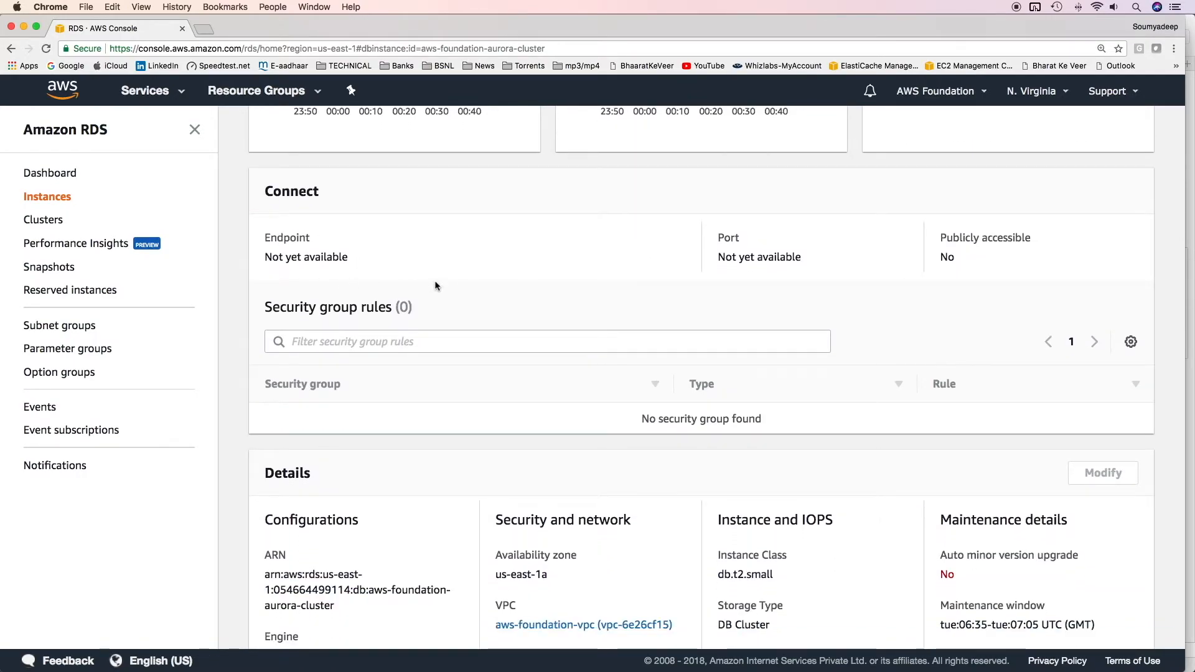
scroll(down, 3)
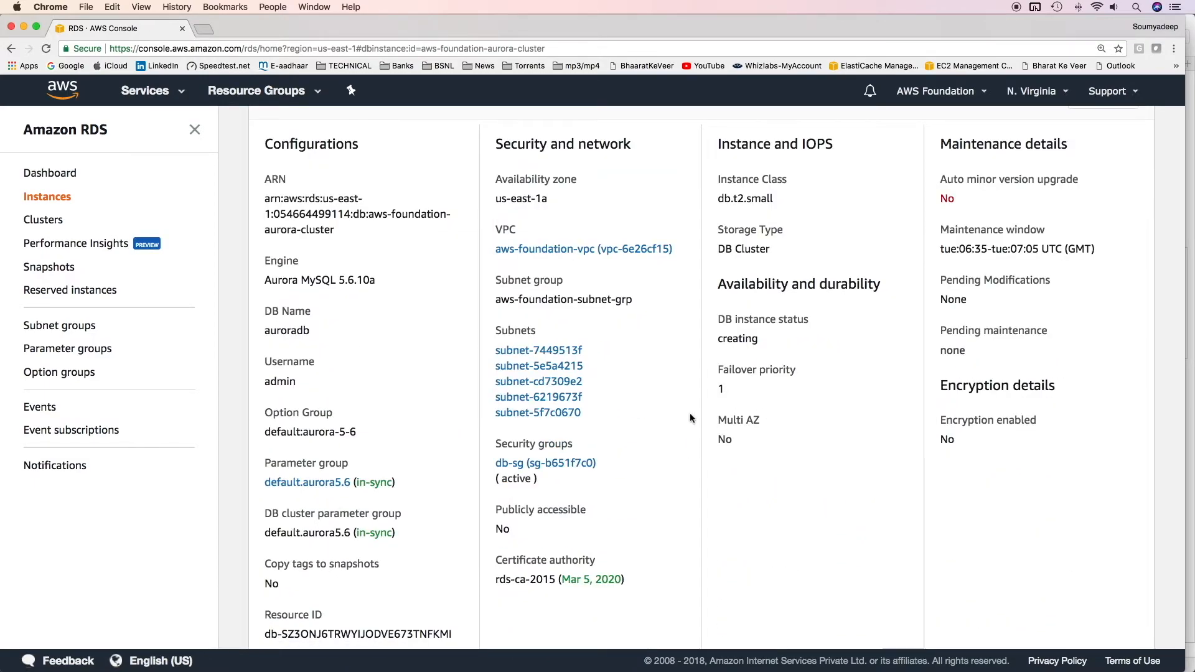
mouse_move(782, 452)
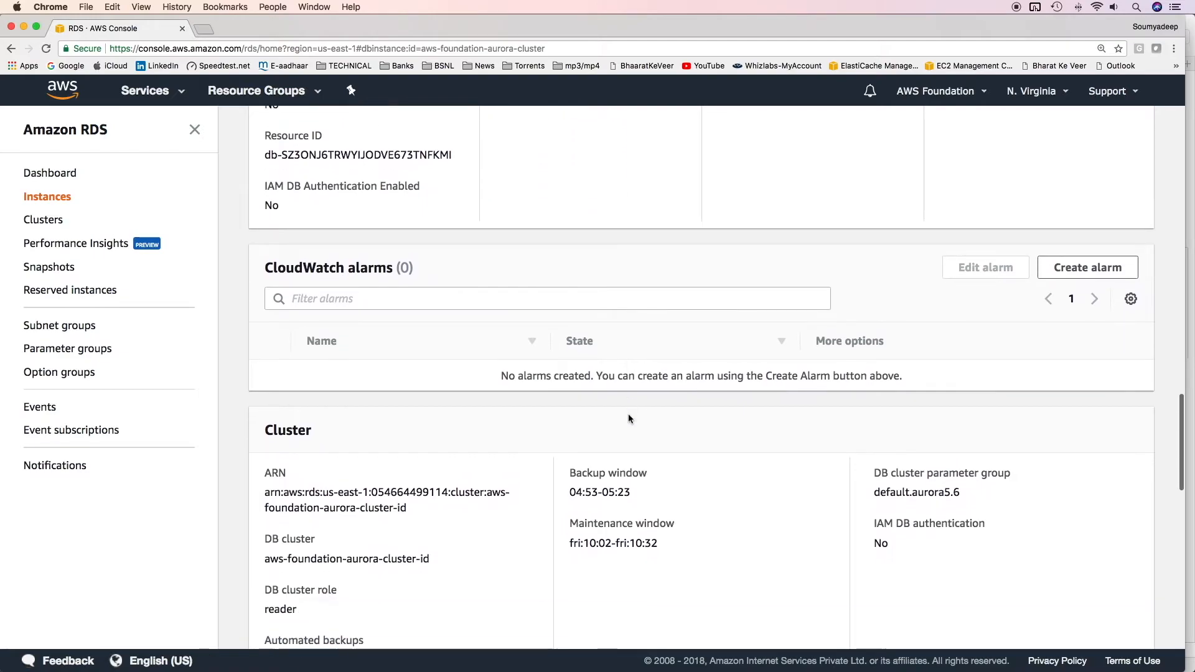
scroll(down, 3)
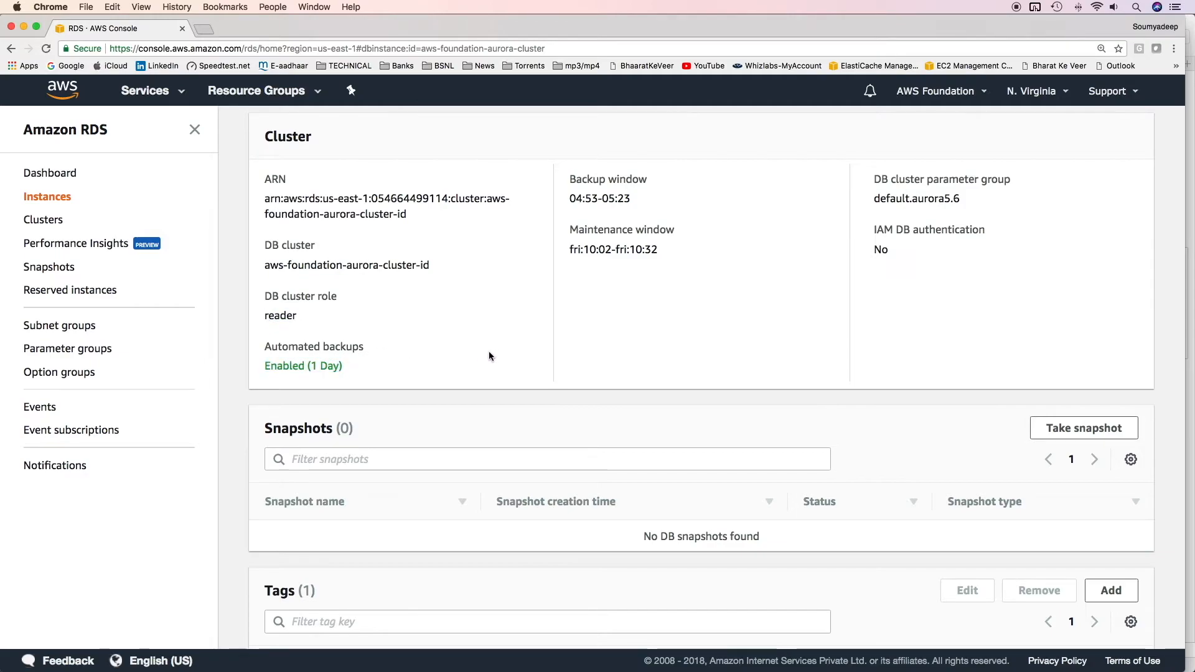
scroll(down, 3)
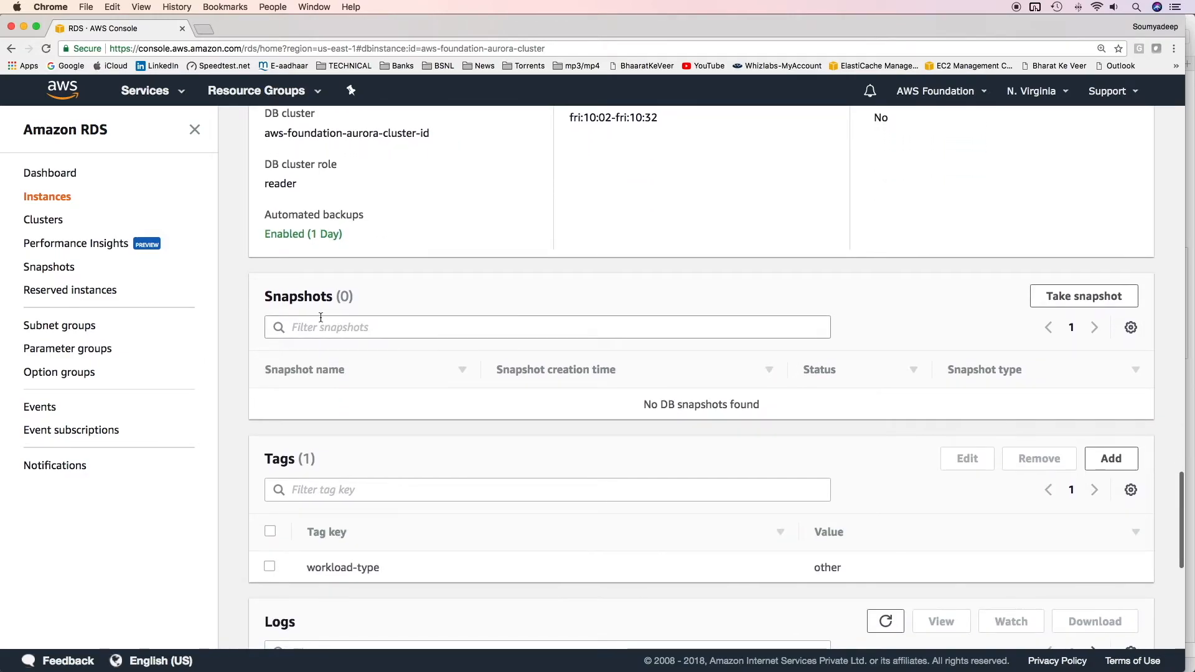
scroll(down, 3)
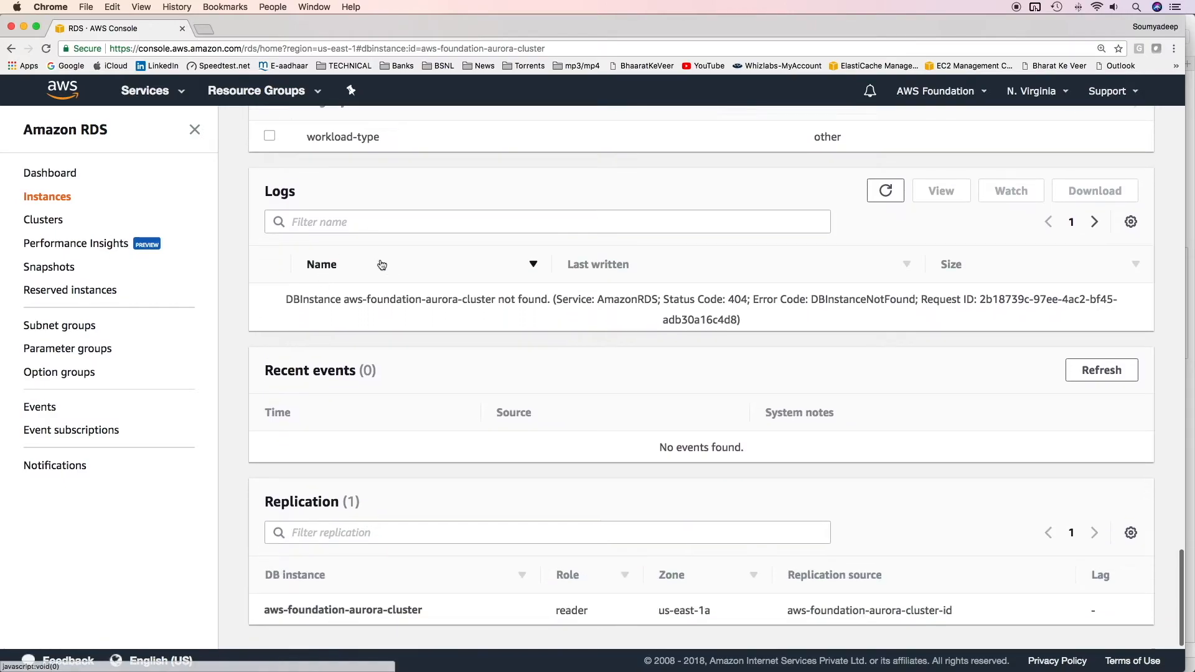
scroll(down, 3)
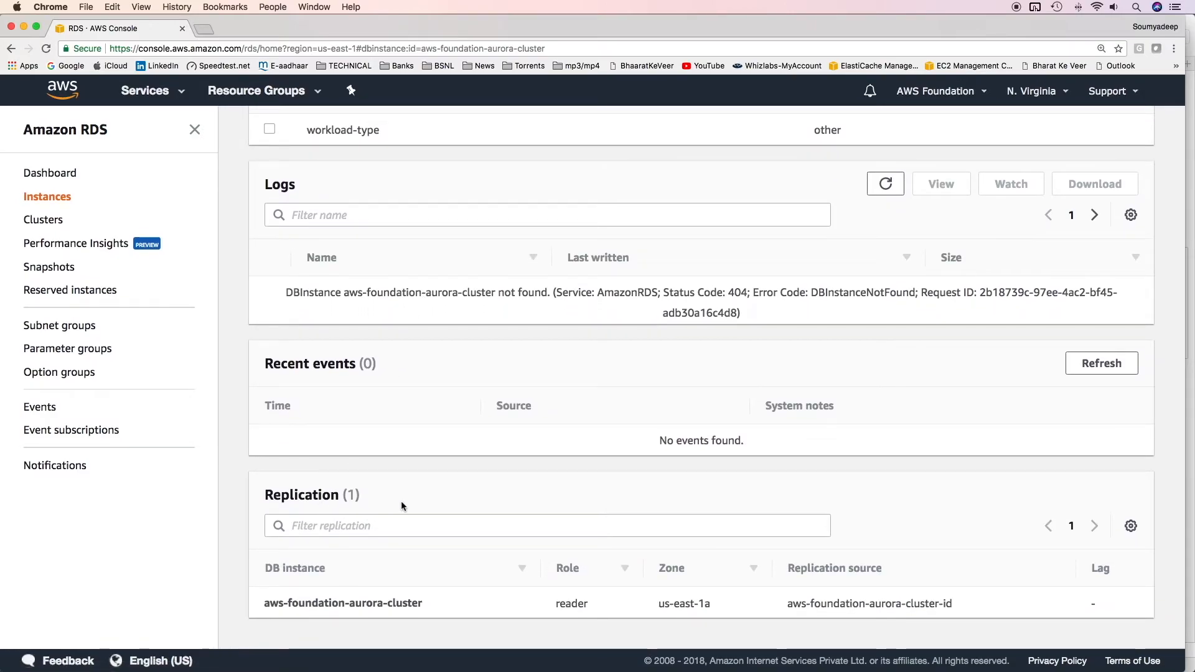
click(47, 195)
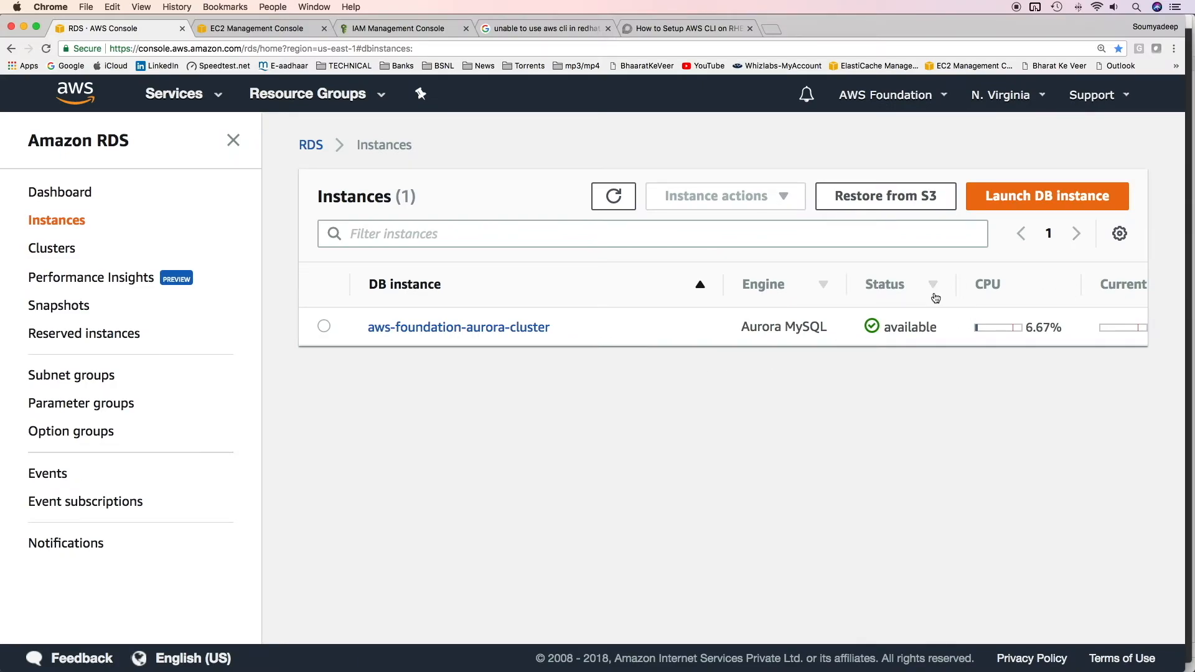
Confirm the cluster's endpoint on port 3306 under Connect, then select it in the Instances list
click(458, 327)
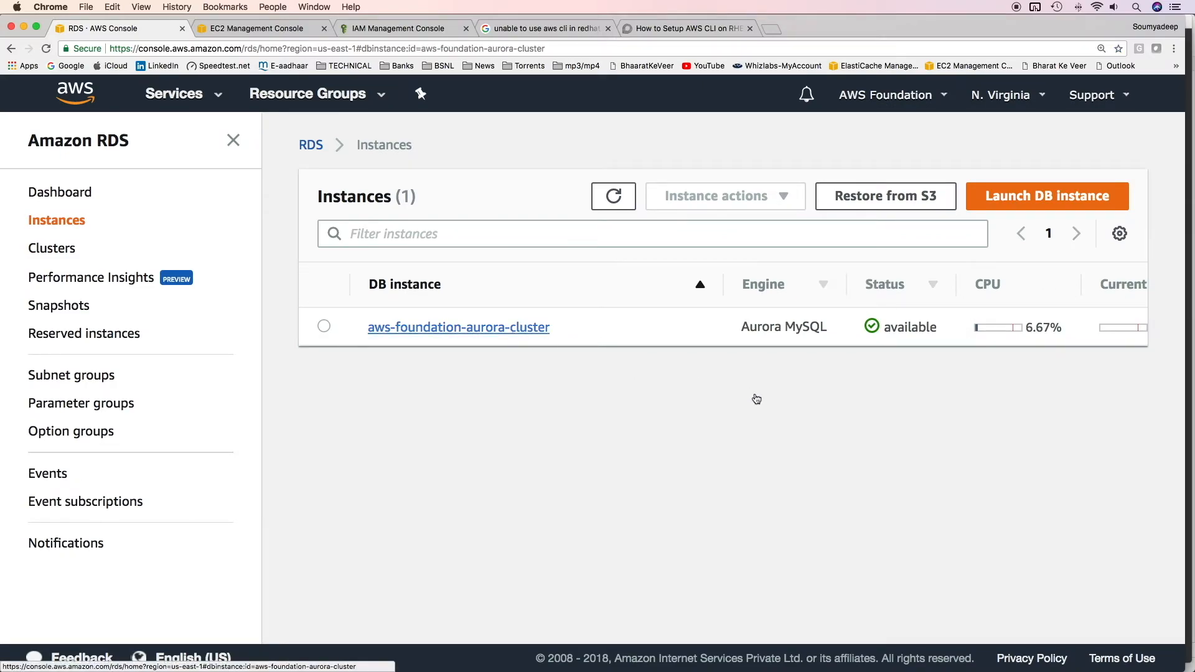
scroll(down, 3)
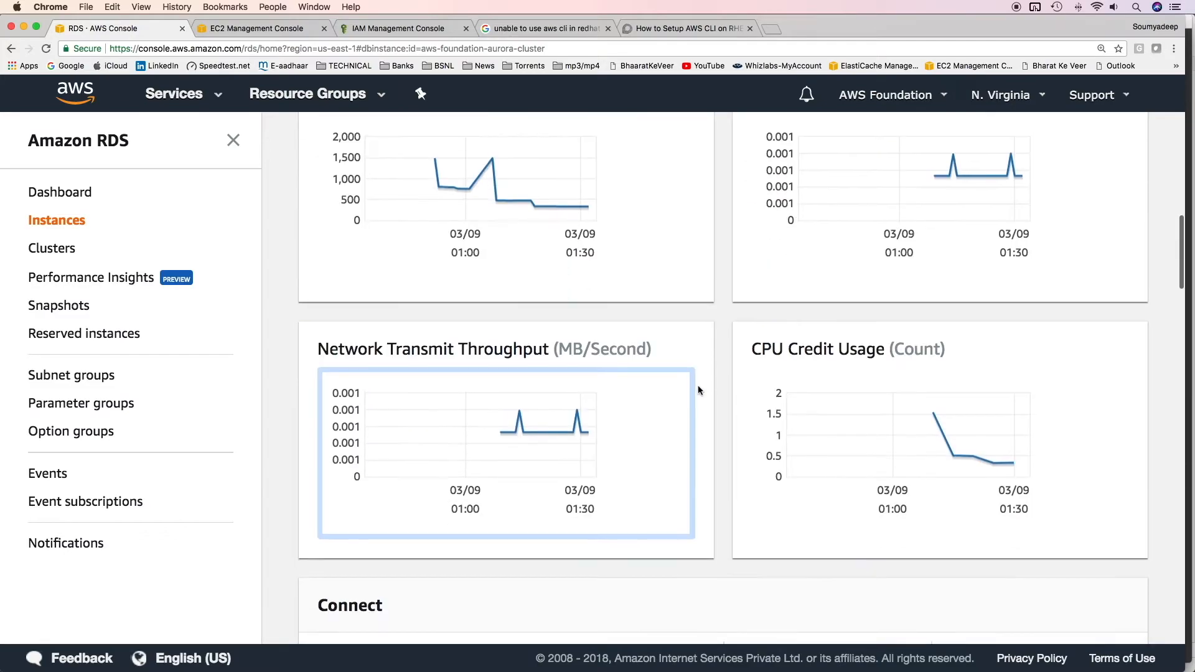
scroll(down, 3)
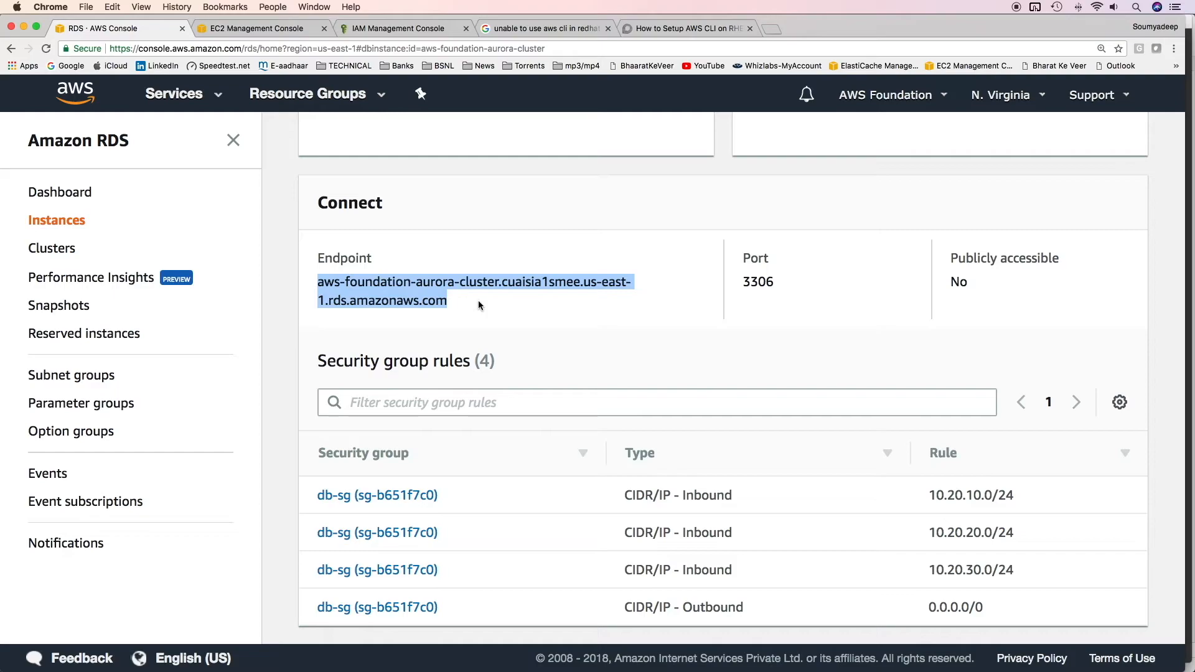
click(56, 220)
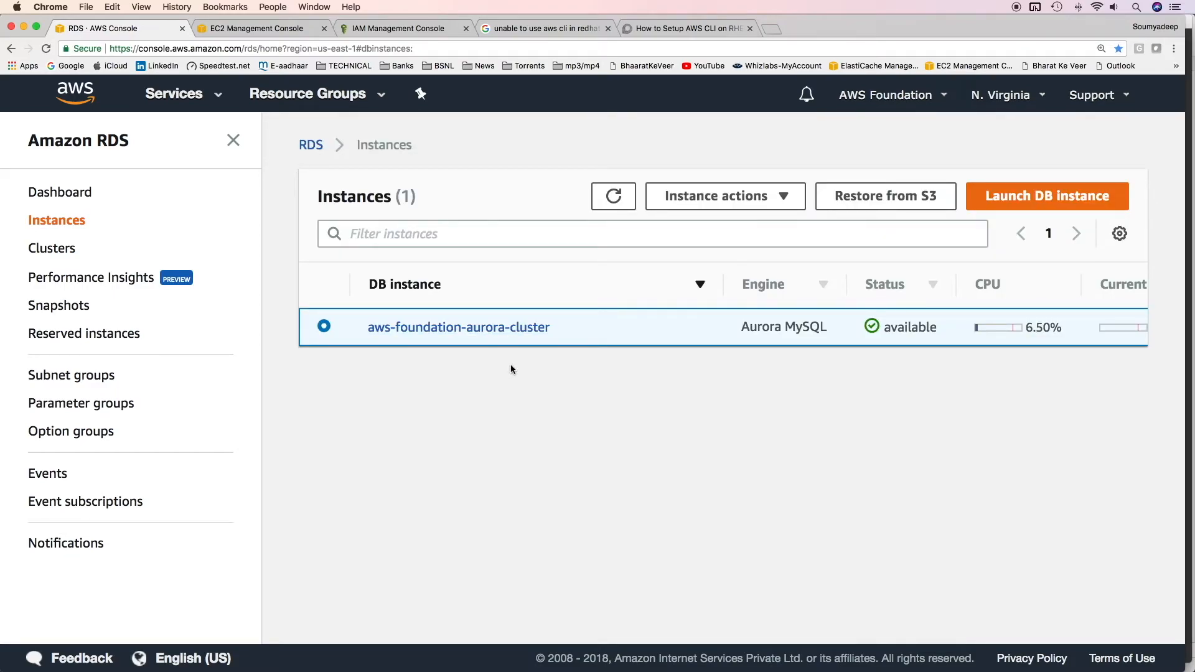
mouse_move(625, 337)
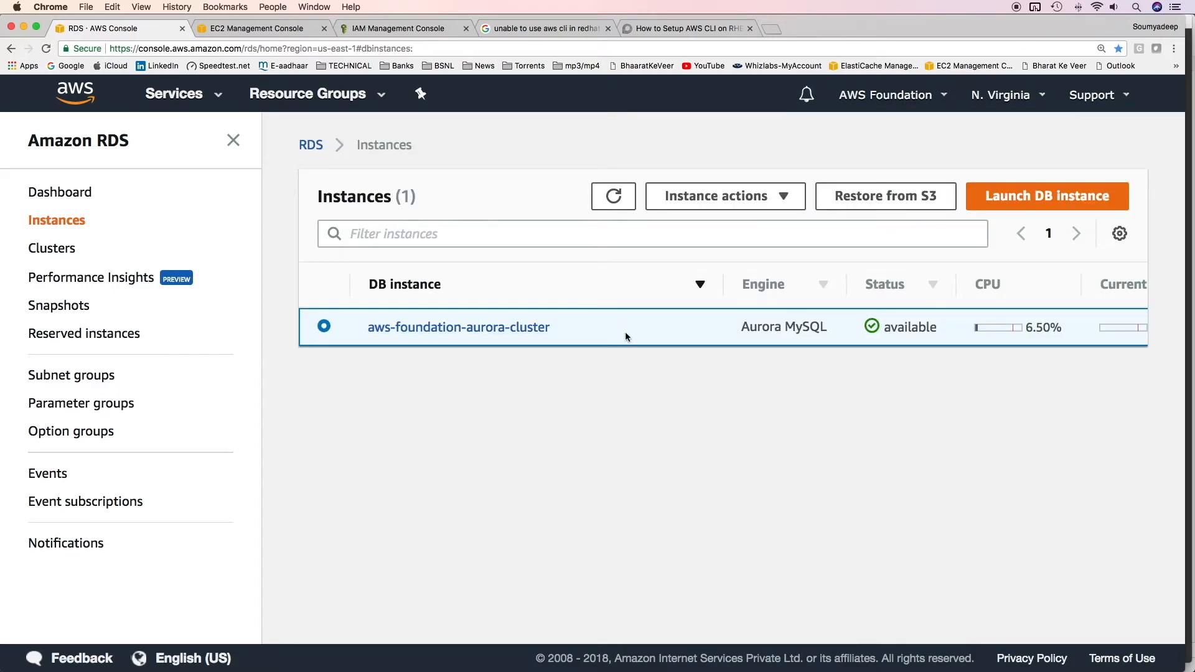
mouse_move(450, 352)
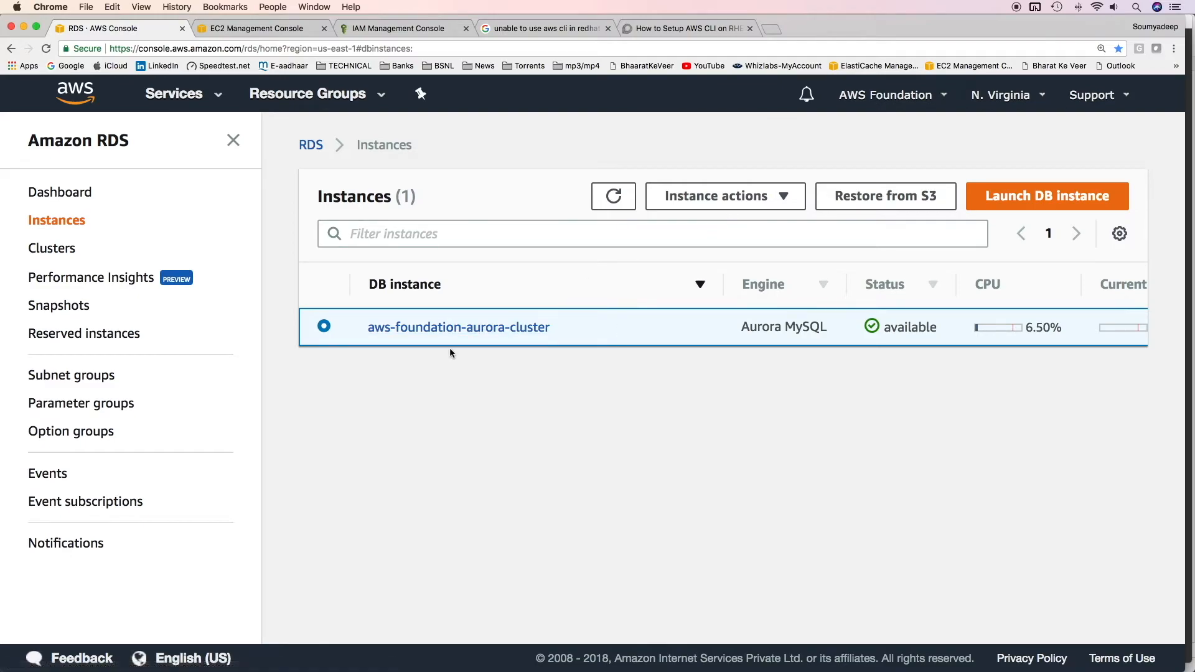
Create an Aurora replica named aws-foundation-aurora-replica-1 via Instance actions and show failover priority tiers
click(723, 195)
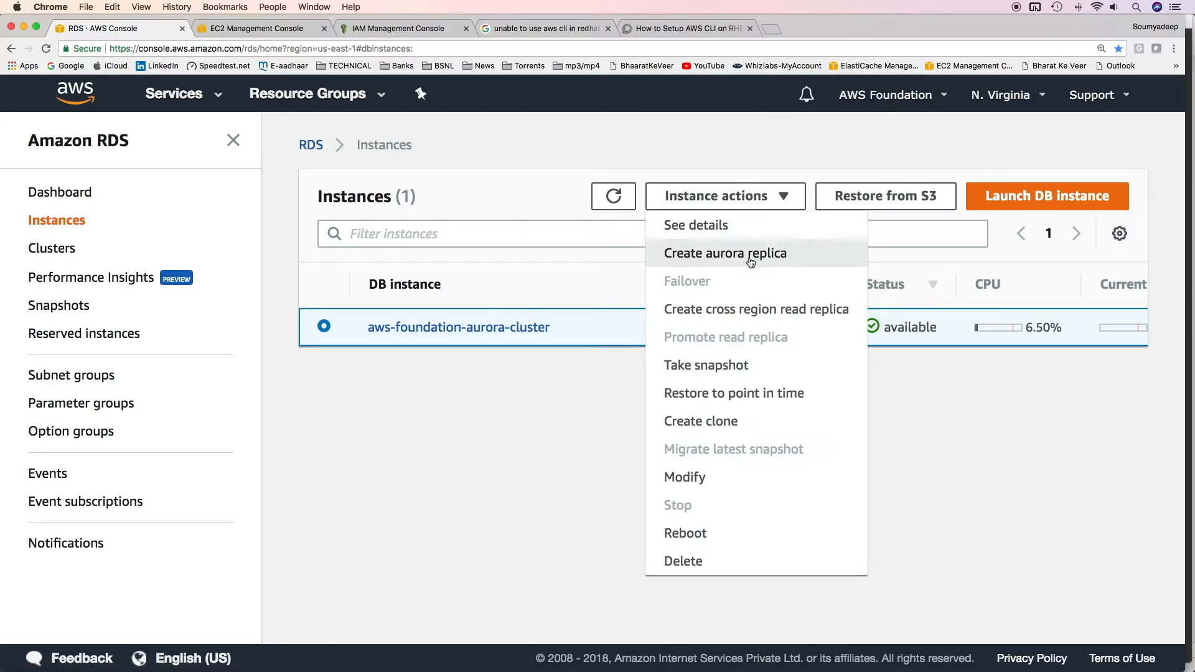
mouse_move(749, 260)
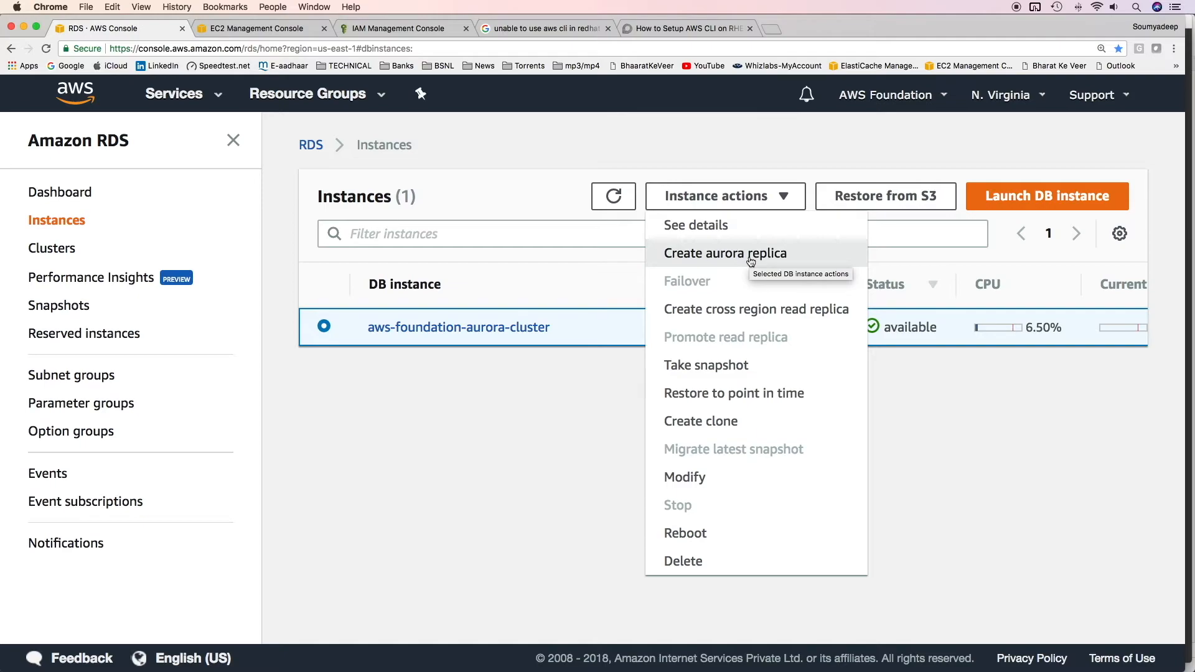
click(725, 253)
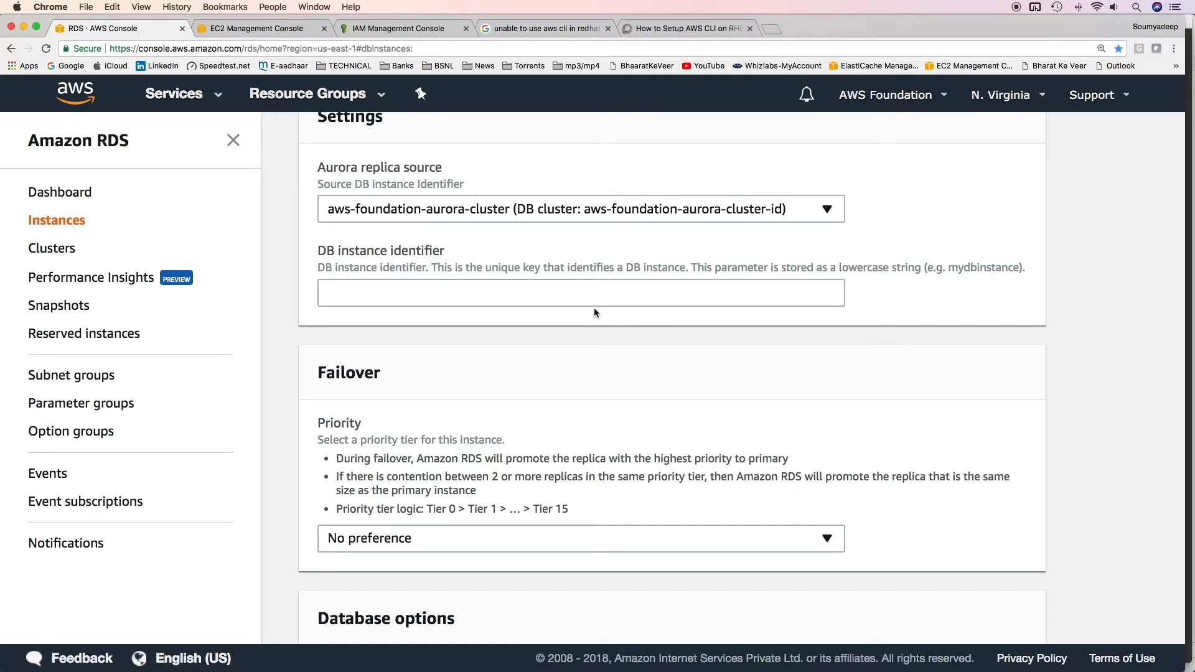
text(aws-foundation-aurora-replica-1)
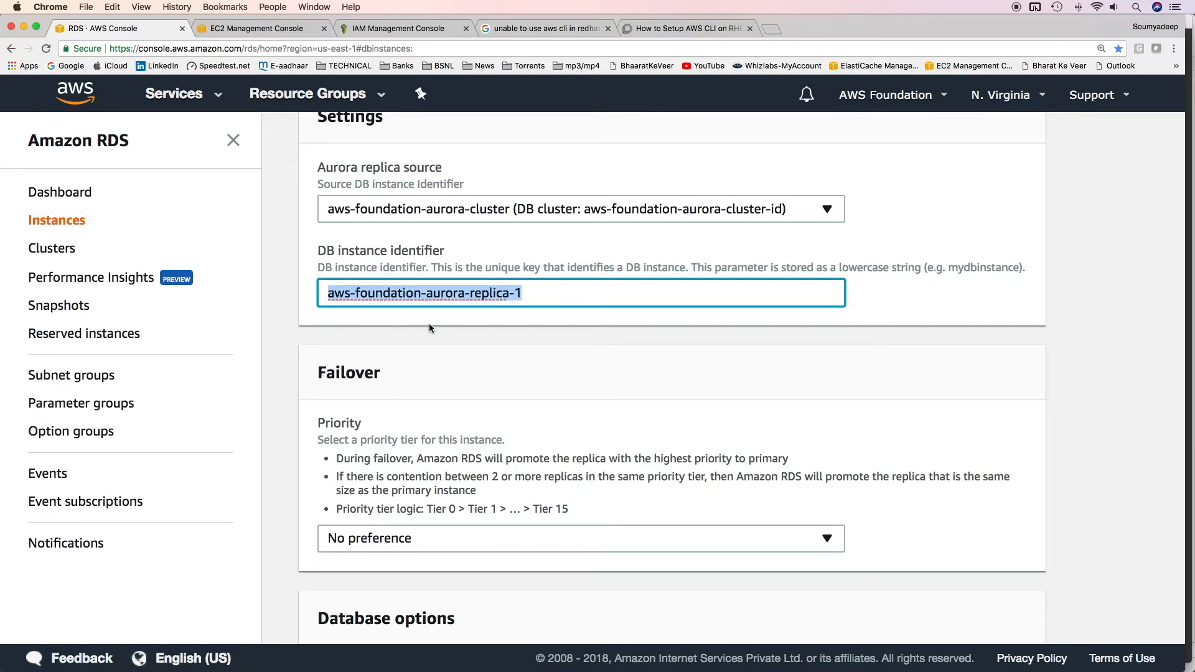
click(548, 293)
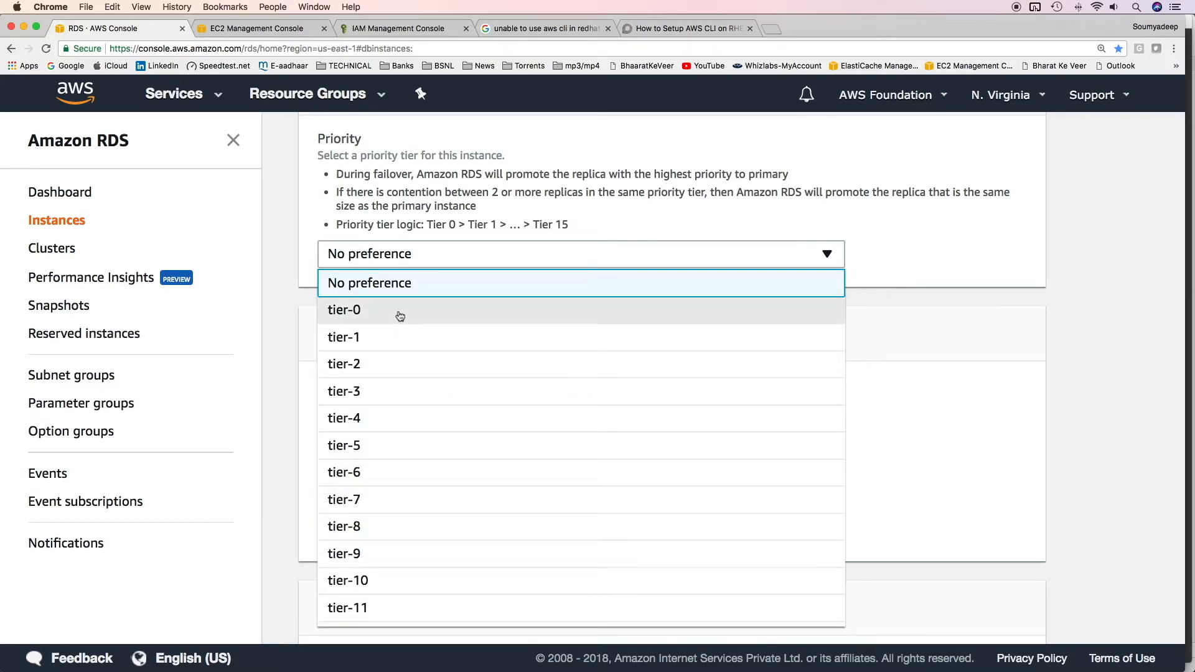
mouse_move(400, 315)
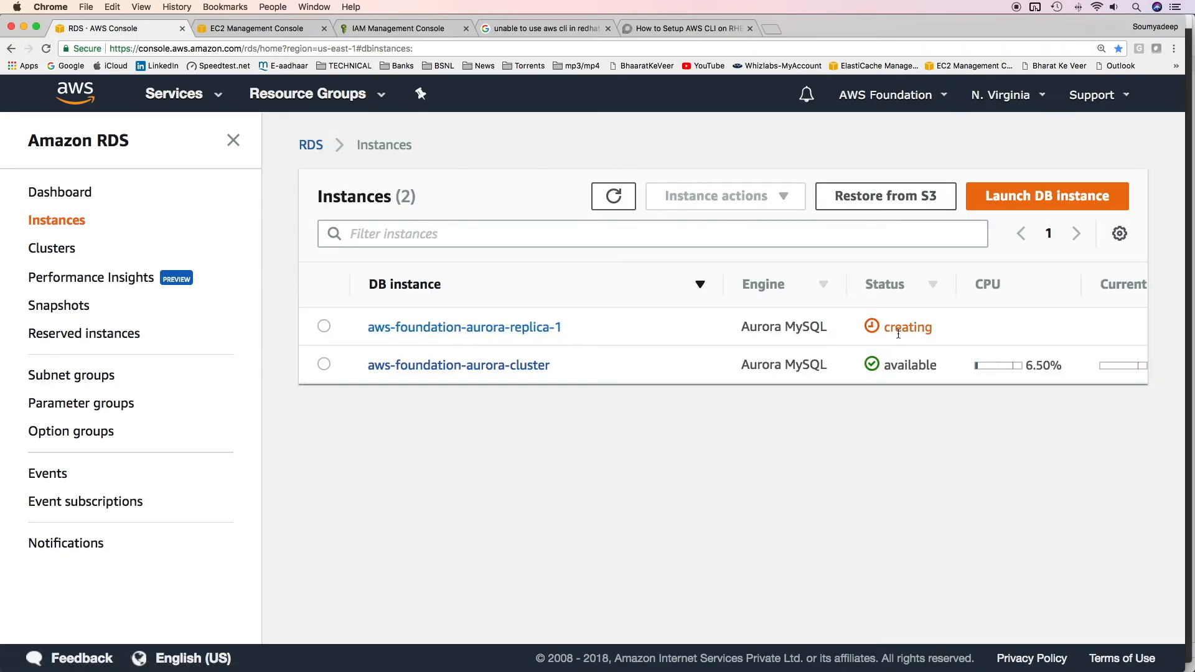
mouse_move(645, 329)
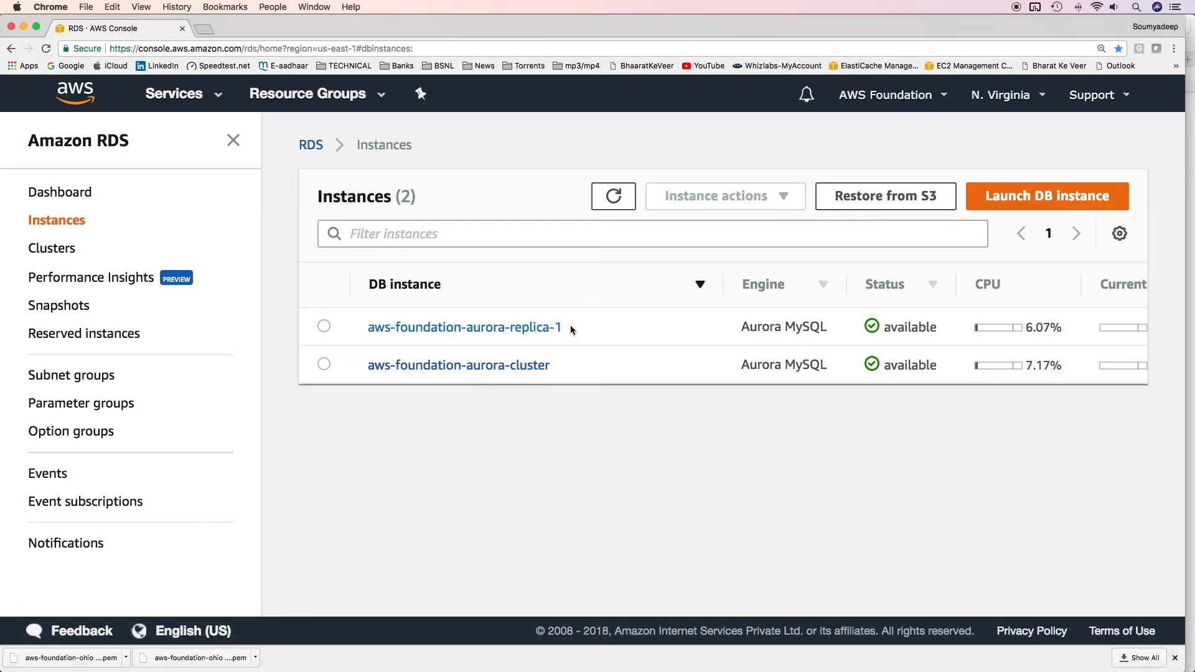
View the available replica's details down to the Replication table showing it as reader beside the writer
click(464, 327)
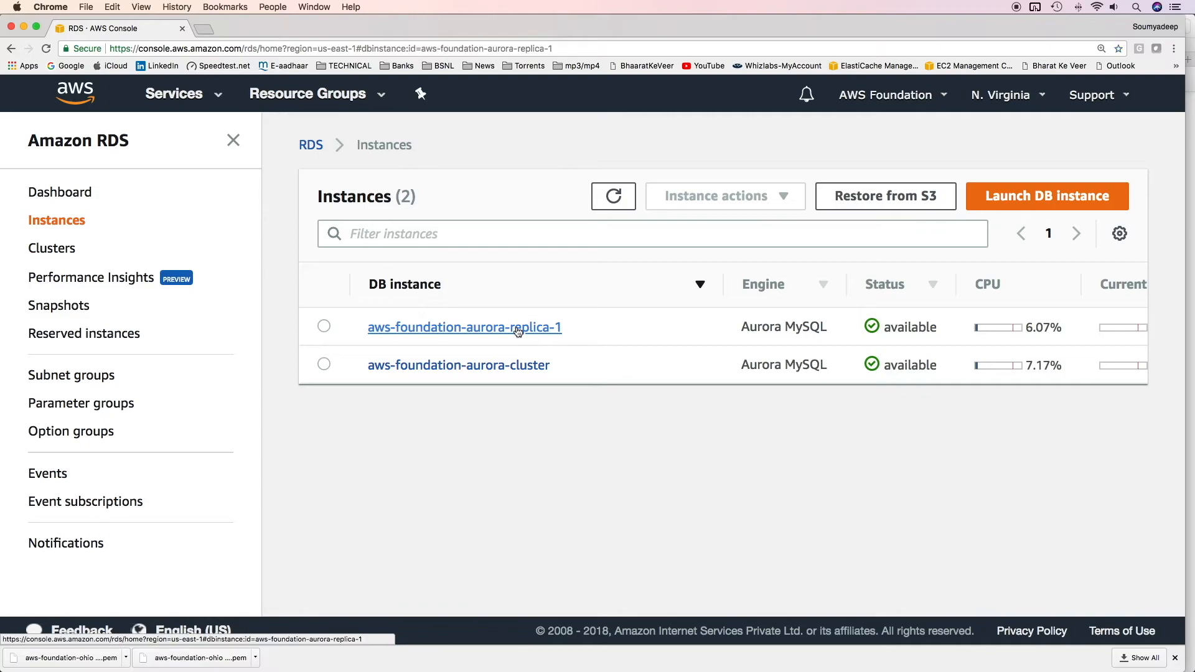
click(464, 328)
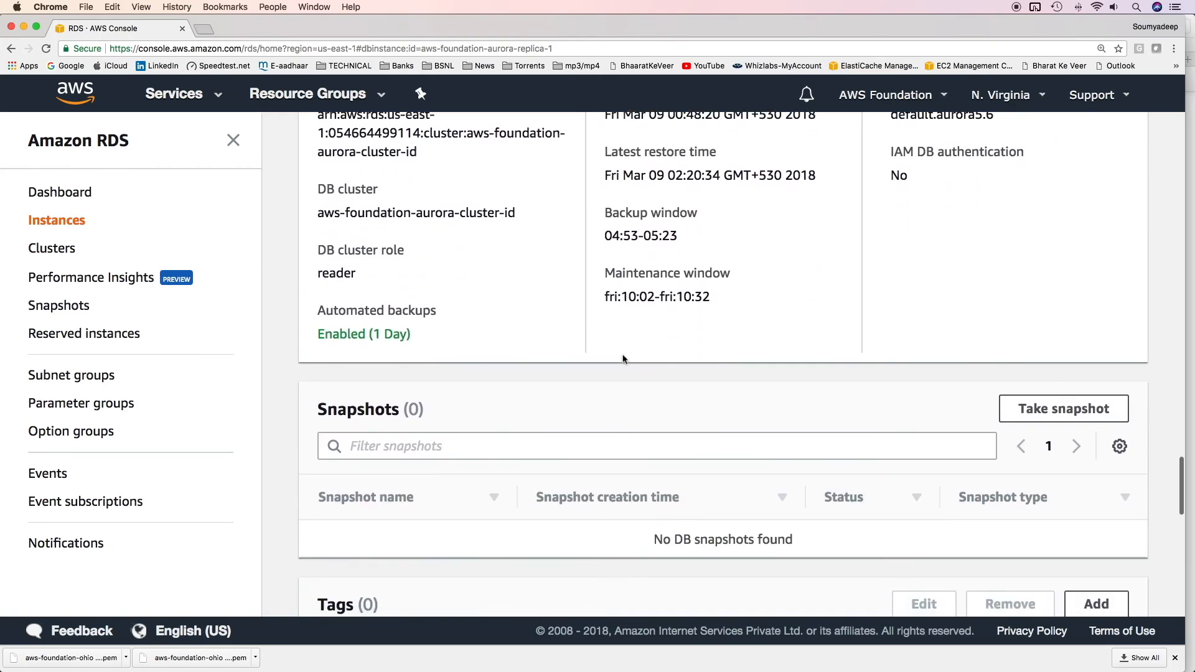
scroll(down, 3)
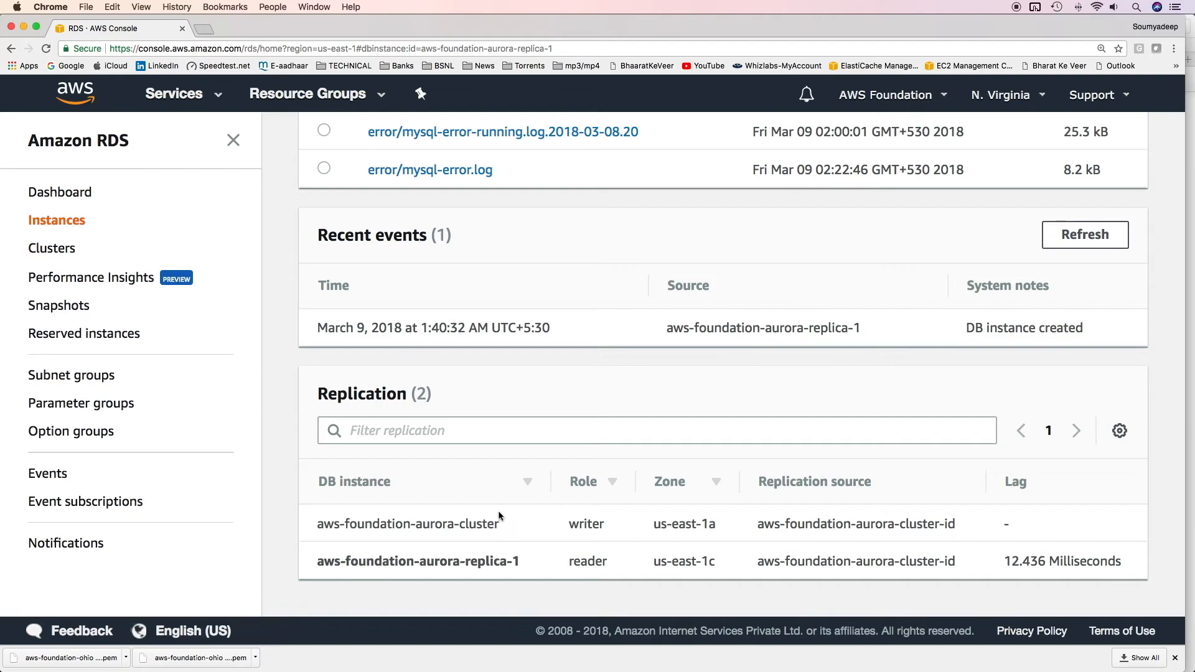
mouse_move(519, 532)
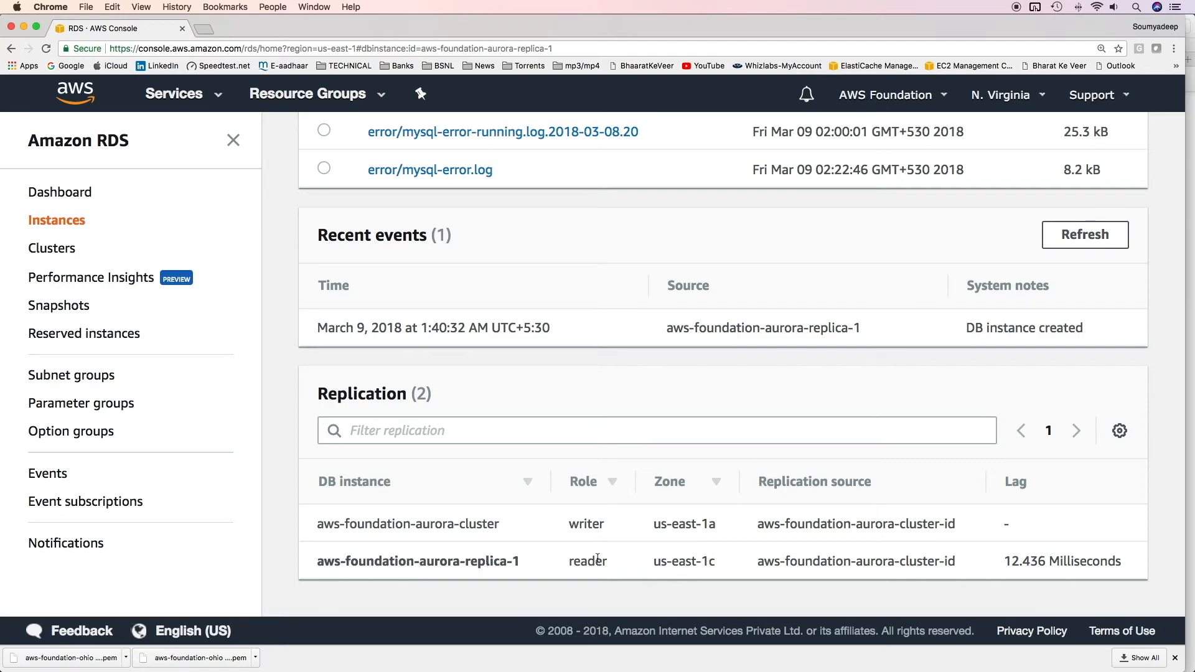
mouse_move(624, 536)
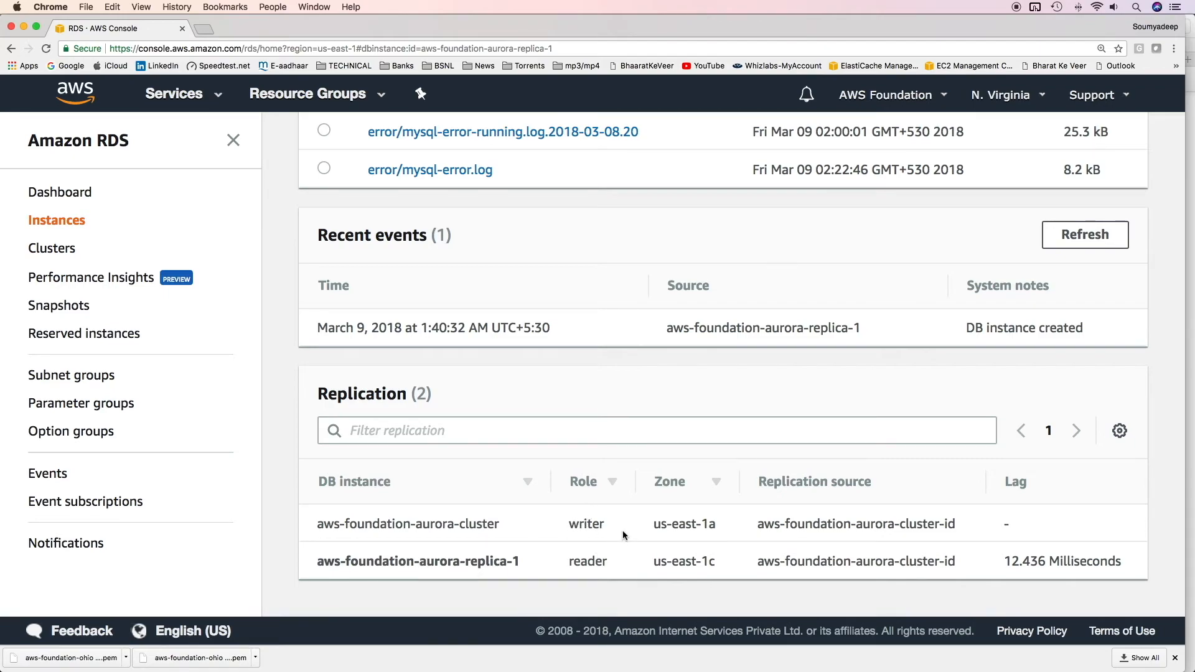